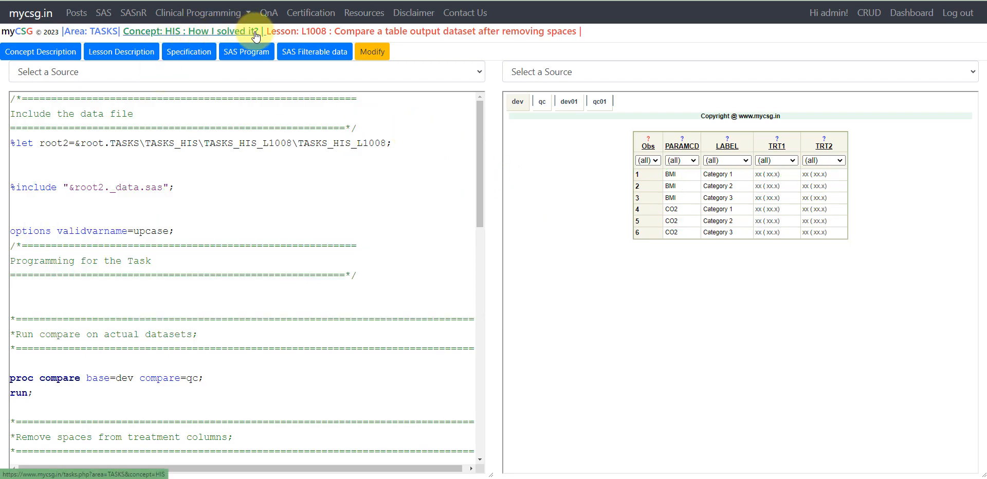
pyautogui.moveTo(328, 37)
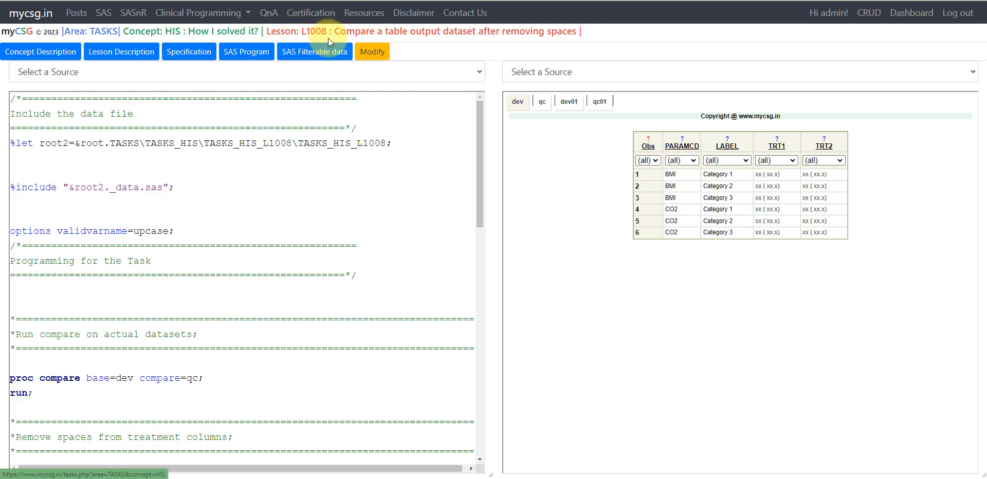
pyautogui.moveTo(411, 32)
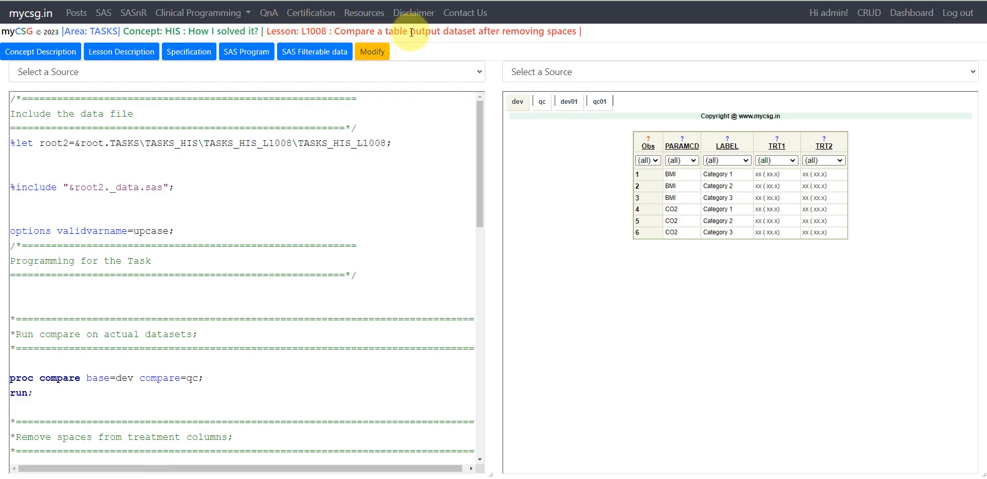
pyautogui.moveTo(559, 32)
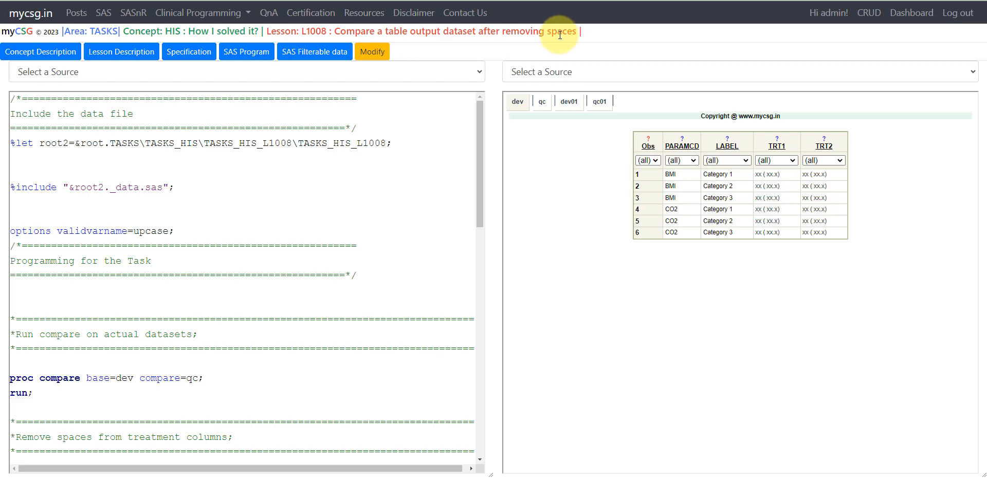
pyautogui.moveTo(230, 79)
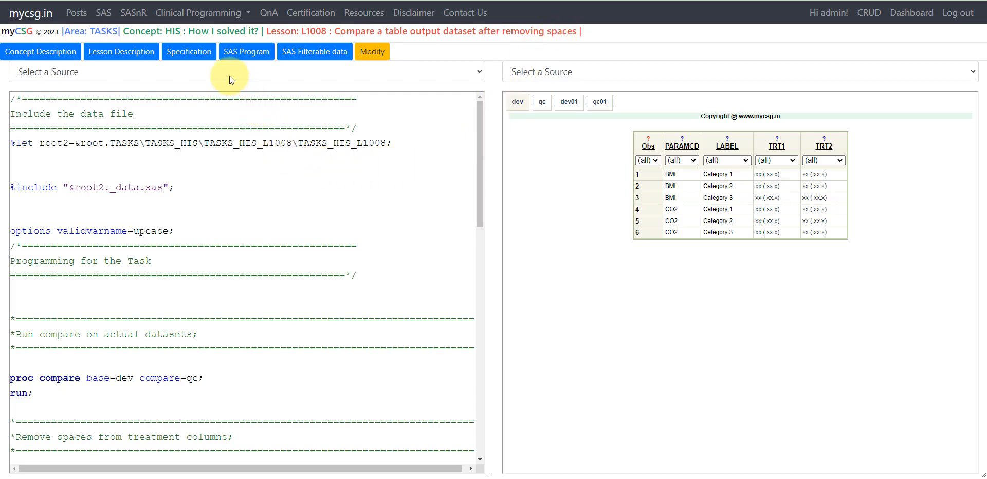
# - Open the L1008 specification describing array-based removal of white spaces before comparing
pyautogui.click(188, 51)
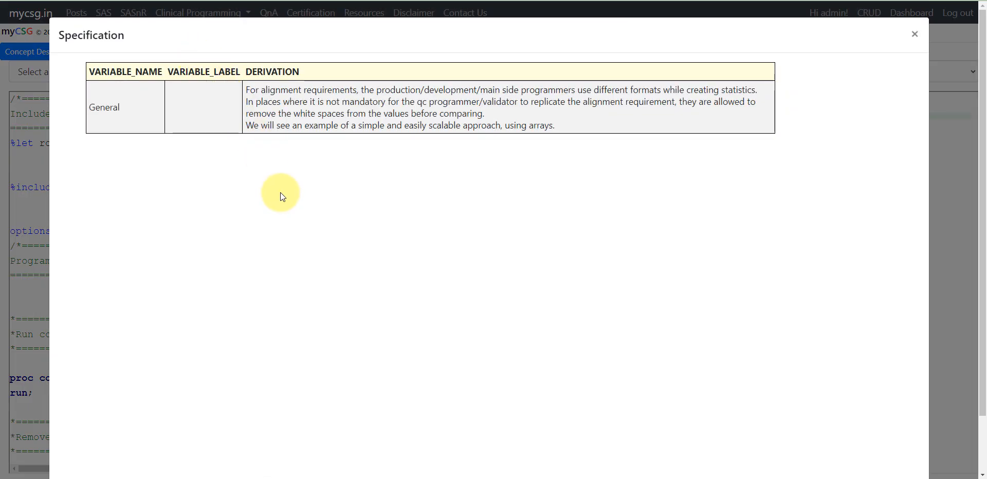
pyautogui.moveTo(252, 91)
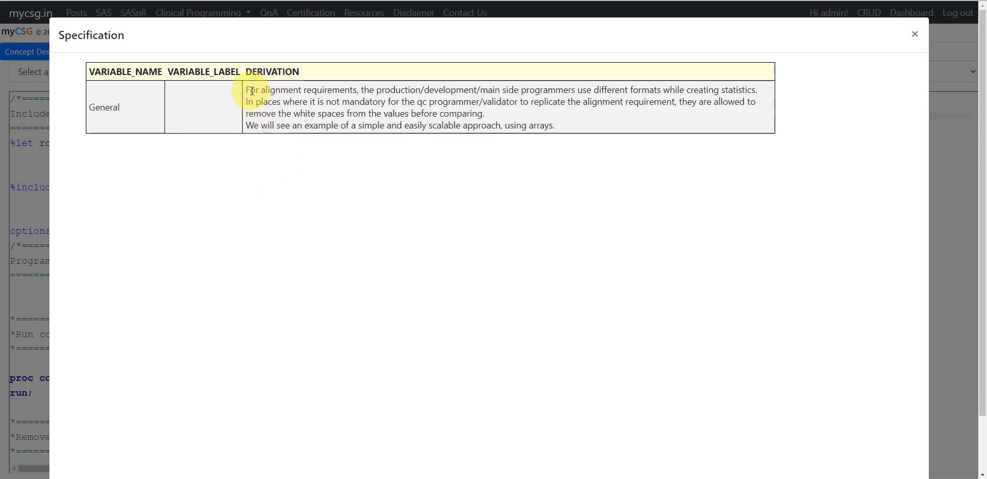
pyautogui.moveTo(388, 93)
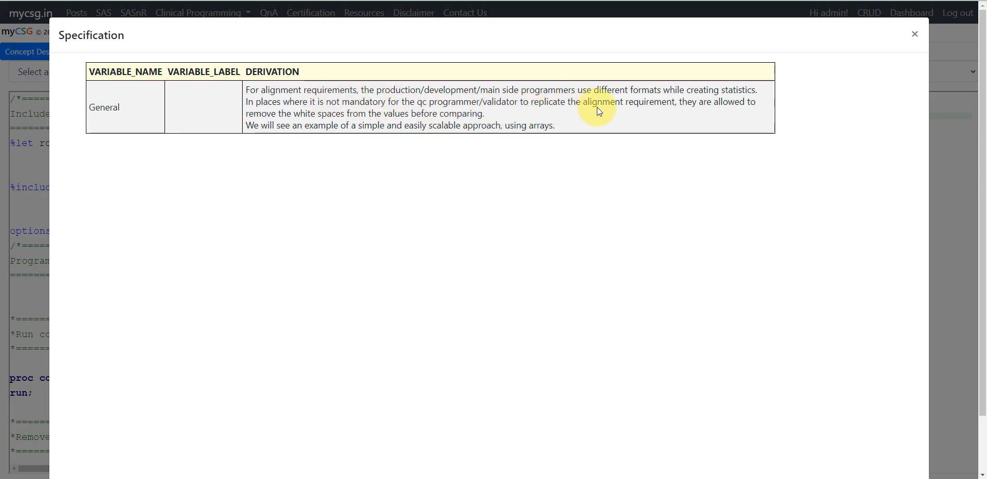
pyautogui.moveTo(746, 113)
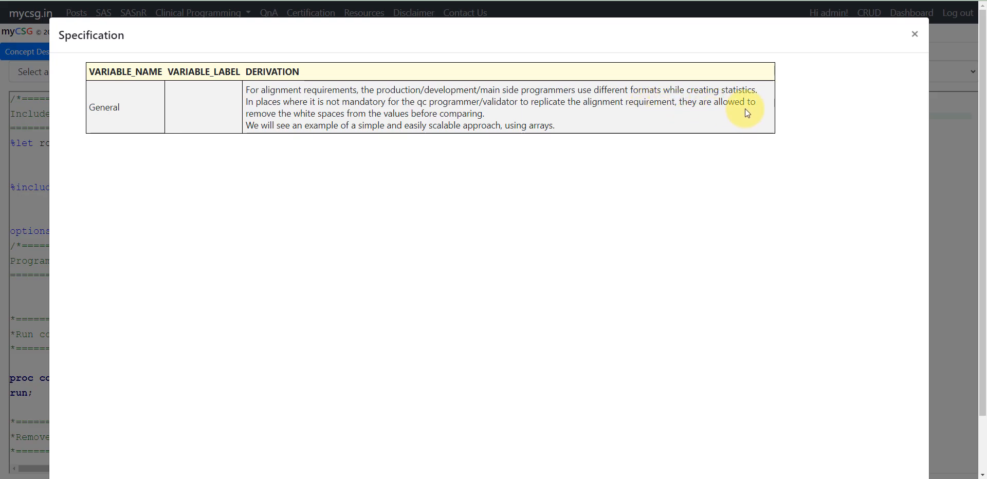
pyautogui.moveTo(343, 120)
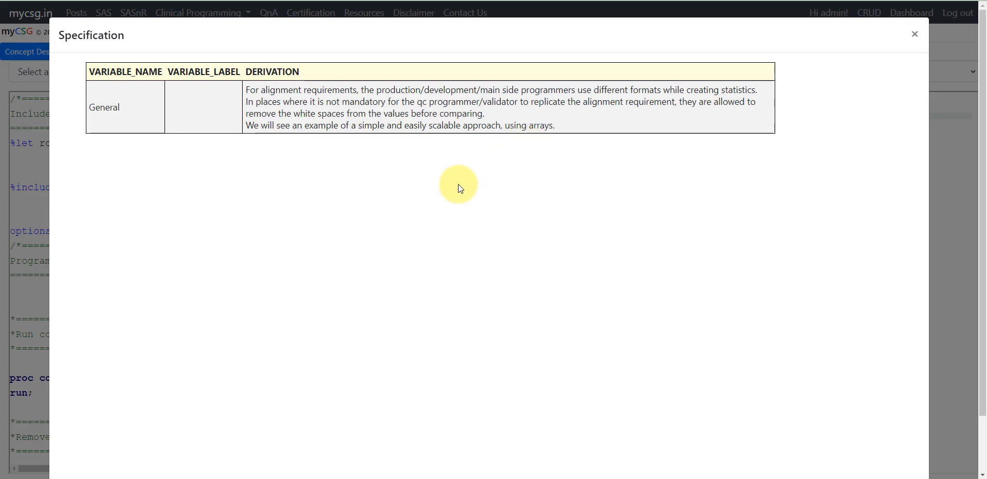
pyautogui.moveTo(143, 309)
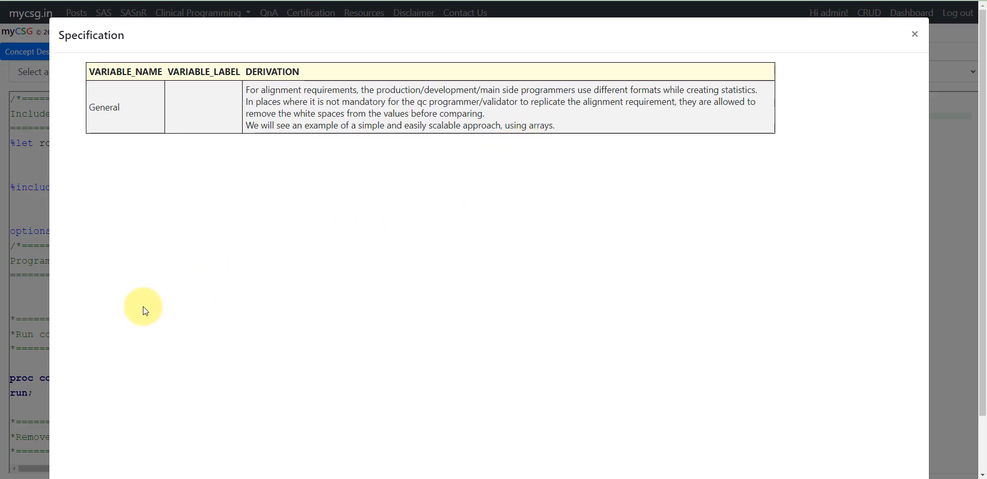
pyautogui.moveTo(766, 124)
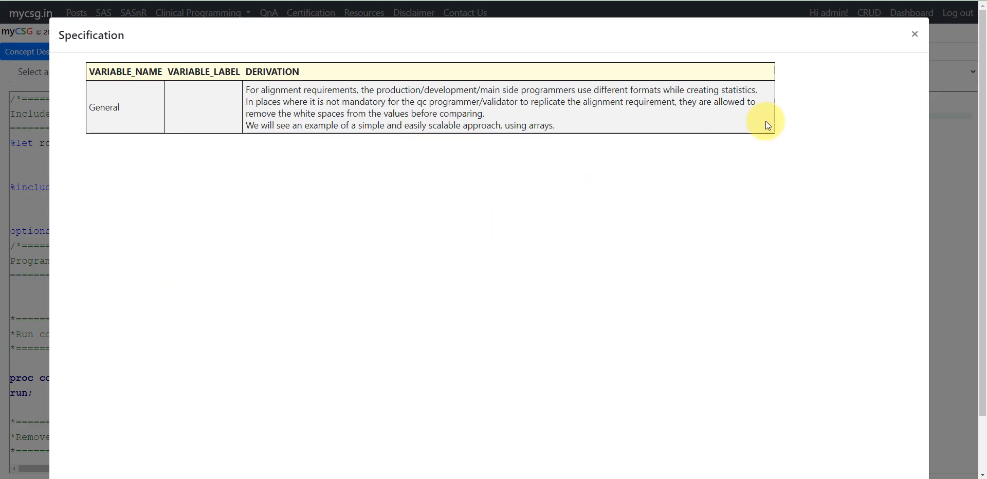
# - View WORK.DEV's spaced TRT1 and TRT2 values, then switch the output table to WORK.QC
pyautogui.click(914, 34)
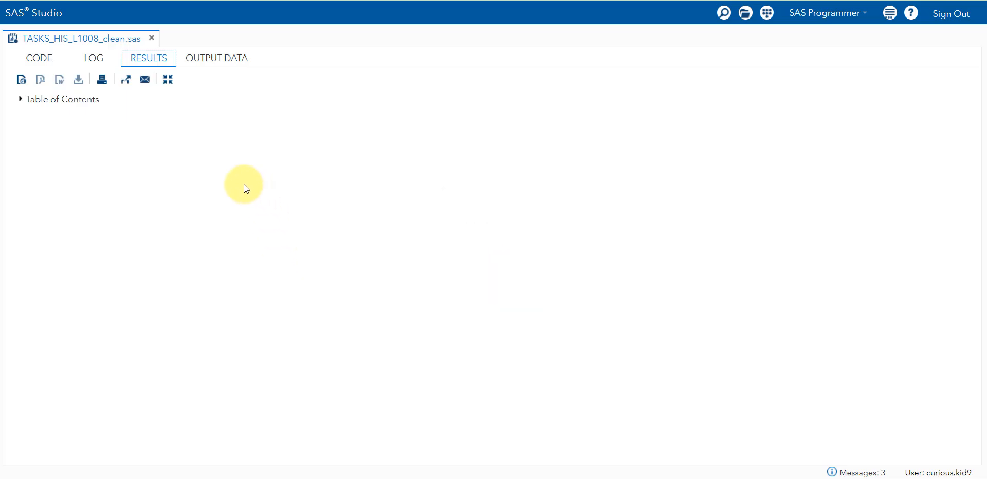
pyautogui.click(216, 58)
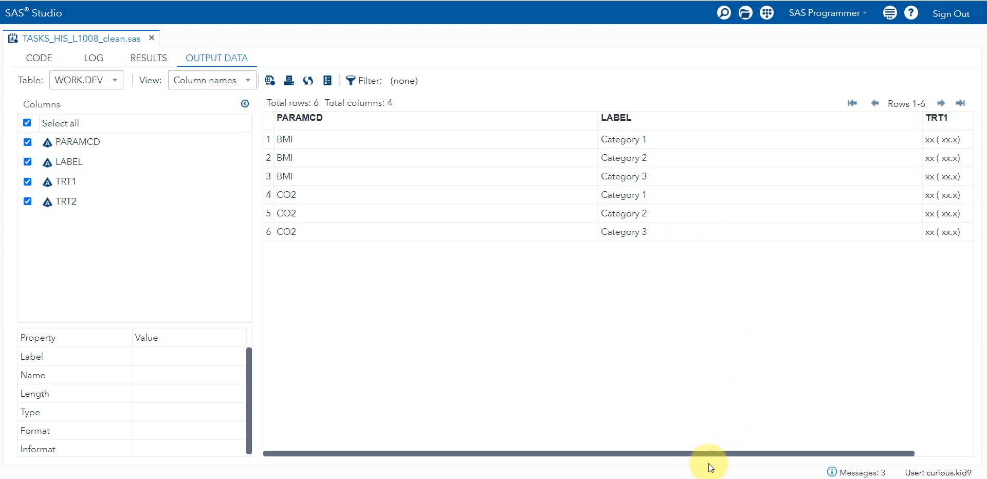
pyautogui.hscroll(3)
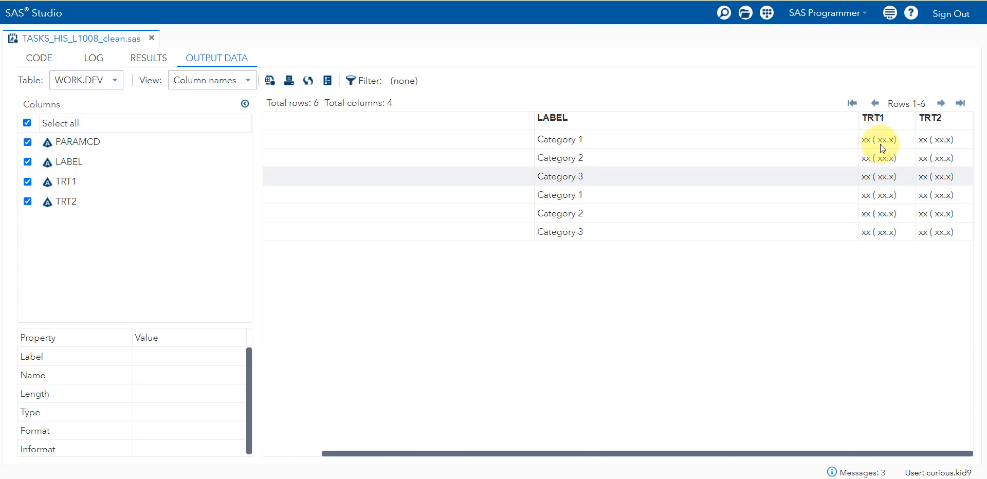
pyautogui.moveTo(909, 121)
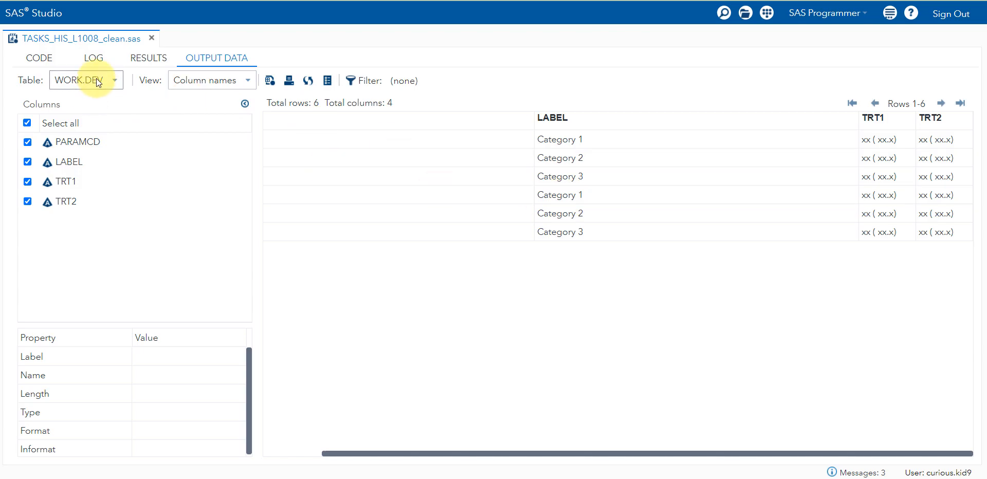
pyautogui.click(84, 80)
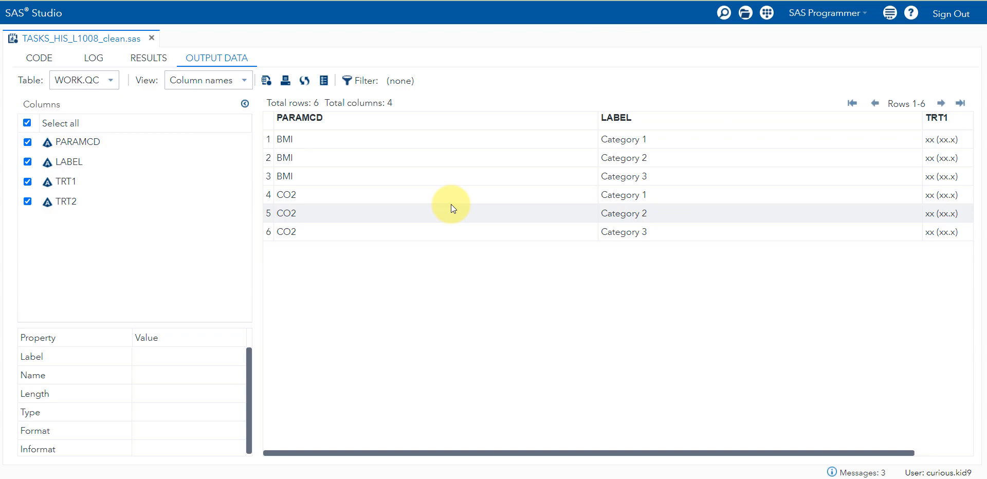
pyautogui.moveTo(327, 169)
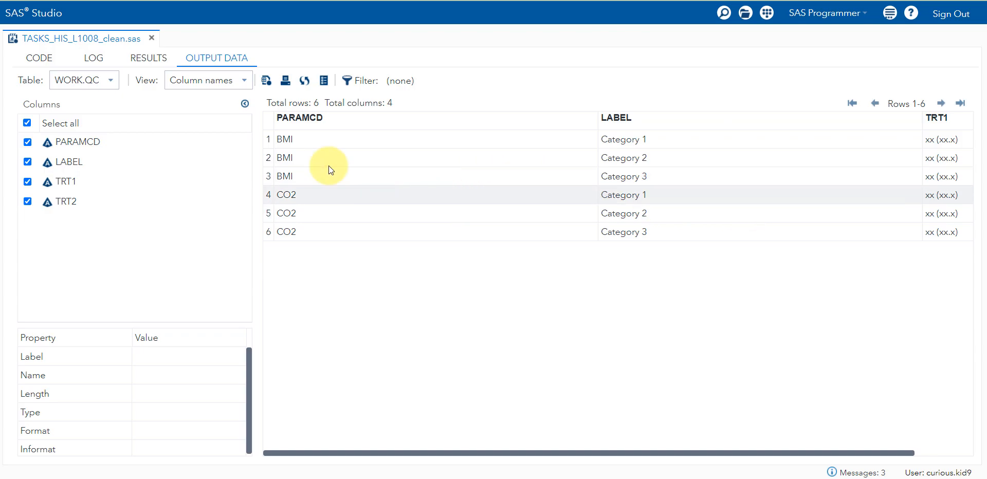
# - Run the program and review PROC COMPARE showing TRT1 and TRT2 unequal in all six observations
pyautogui.click(38, 58)
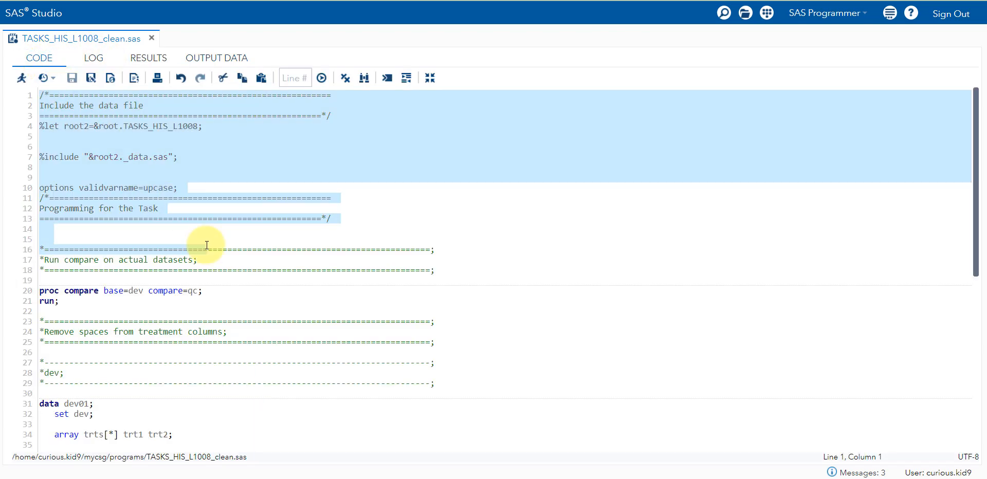
pyautogui.click(47, 290)
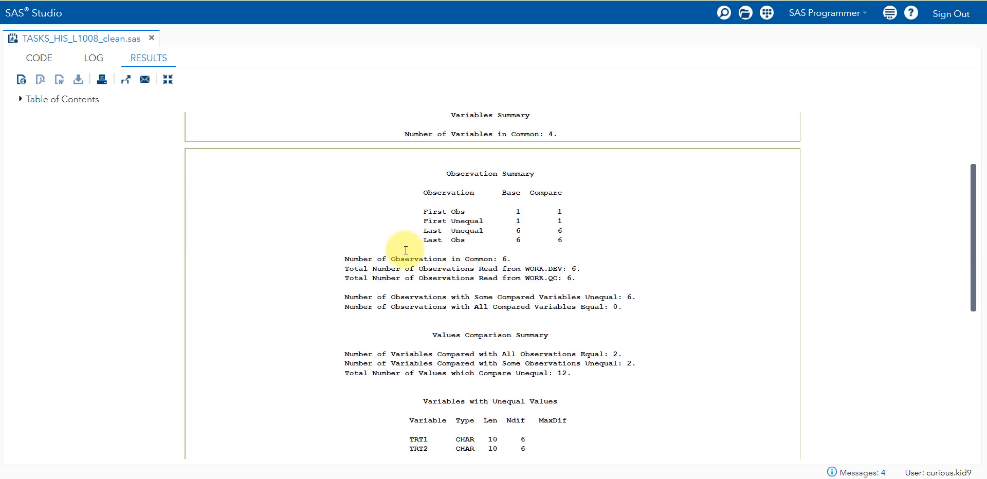
pyautogui.scroll(-3)
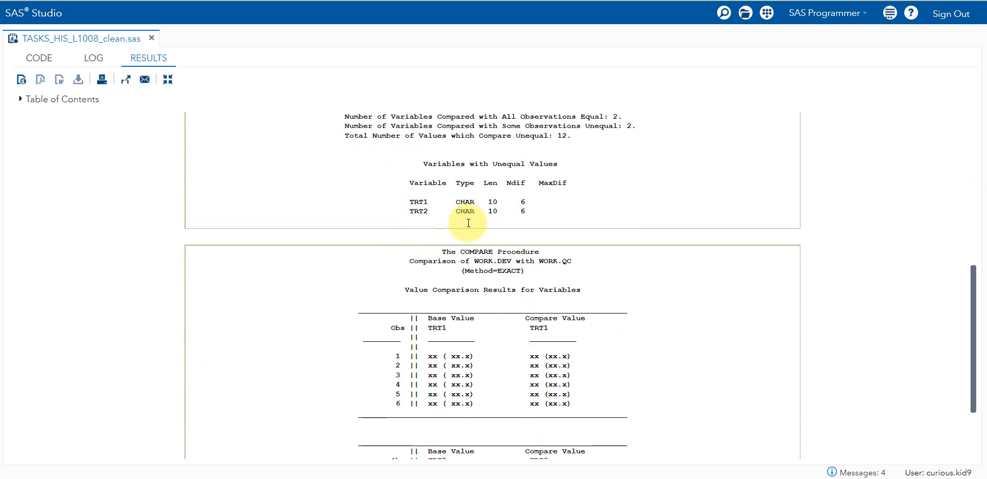
pyautogui.moveTo(423, 235)
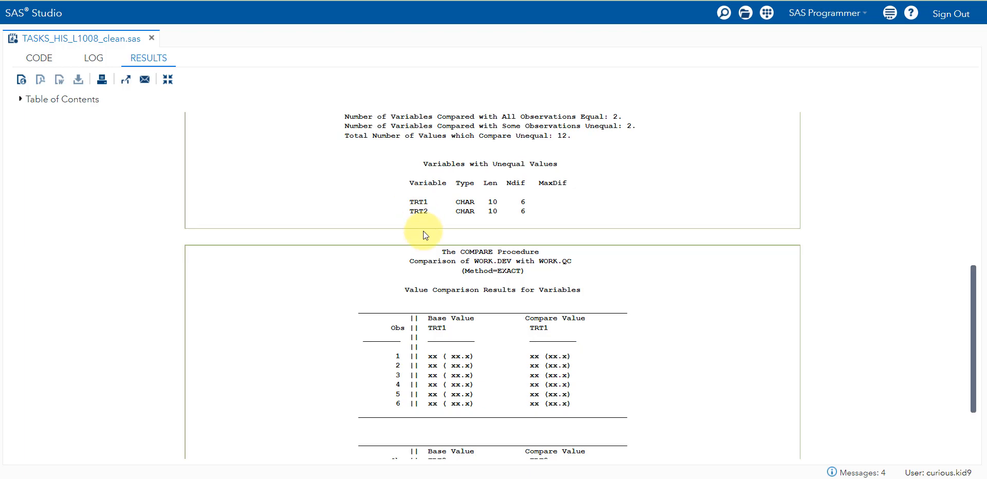
pyautogui.scroll(-3)
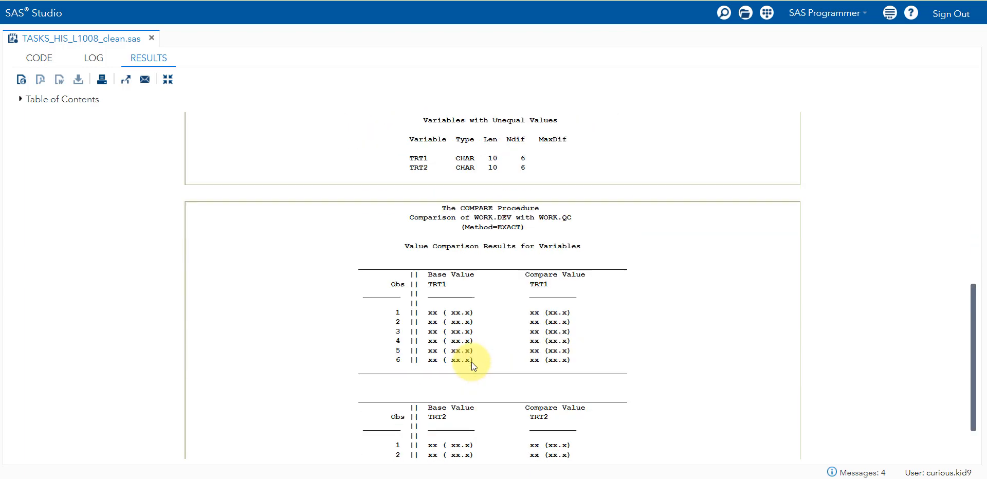
pyautogui.scroll(-3)
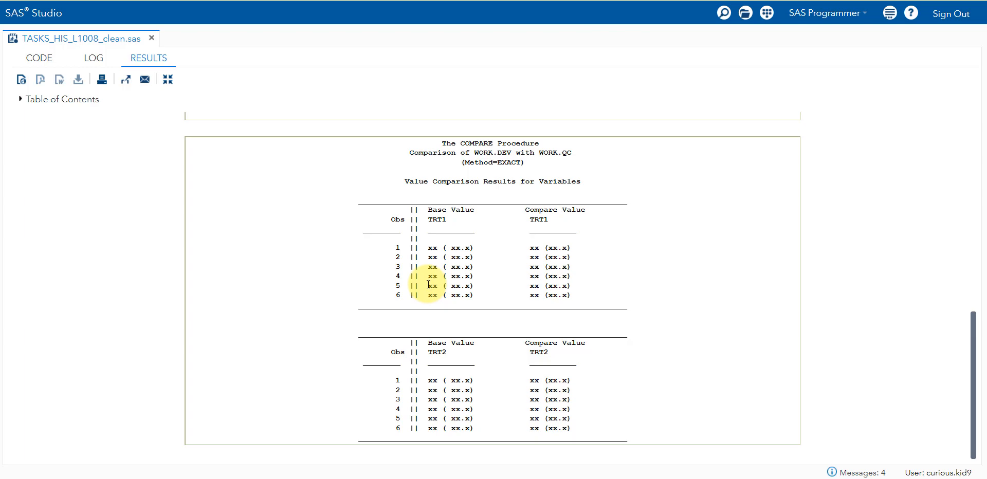
pyautogui.moveTo(619, 229)
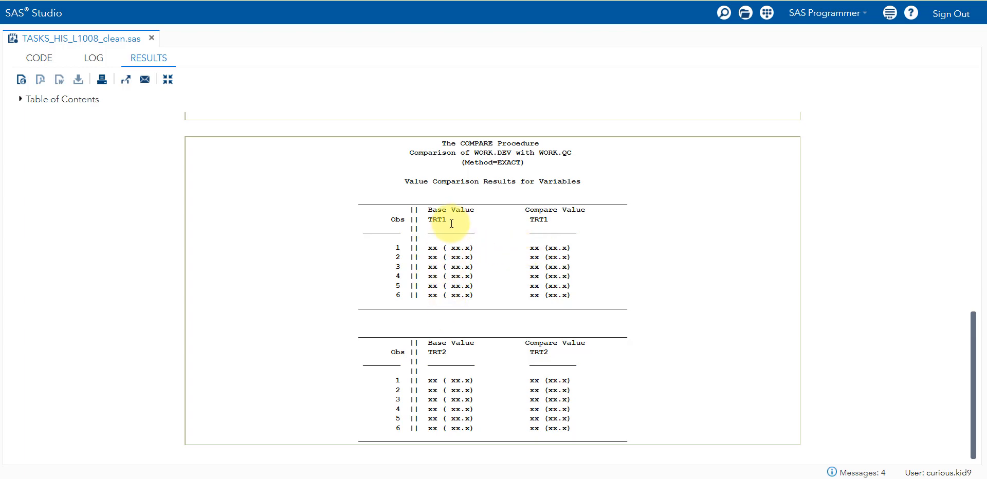
pyautogui.moveTo(451, 286)
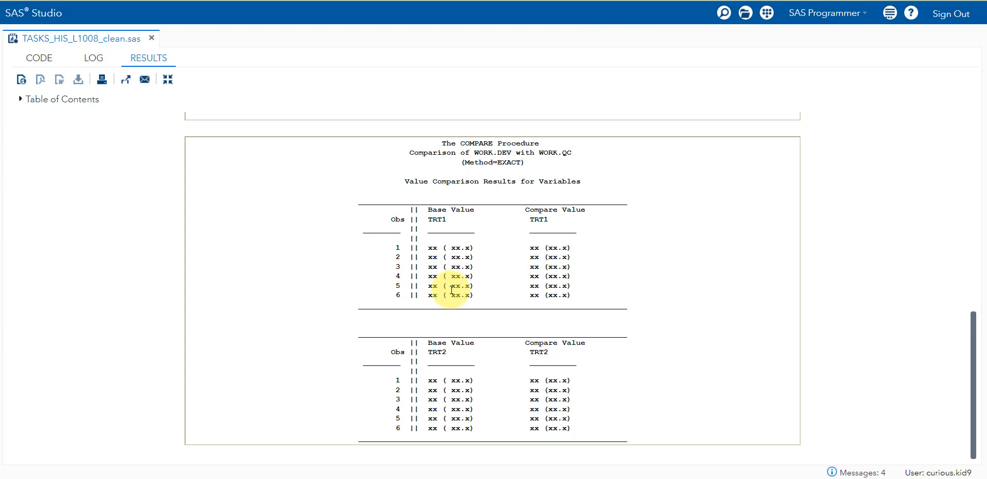
pyautogui.moveTo(595, 285)
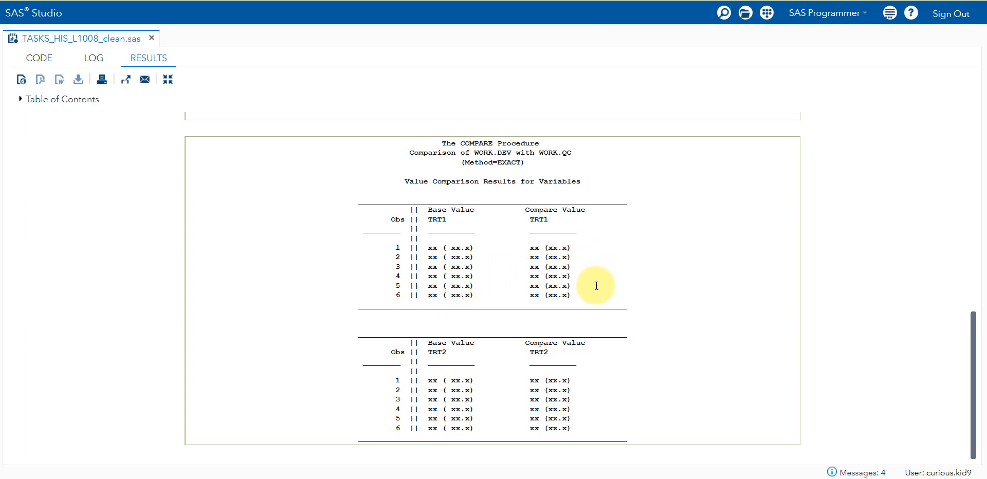
pyautogui.moveTo(112, 140)
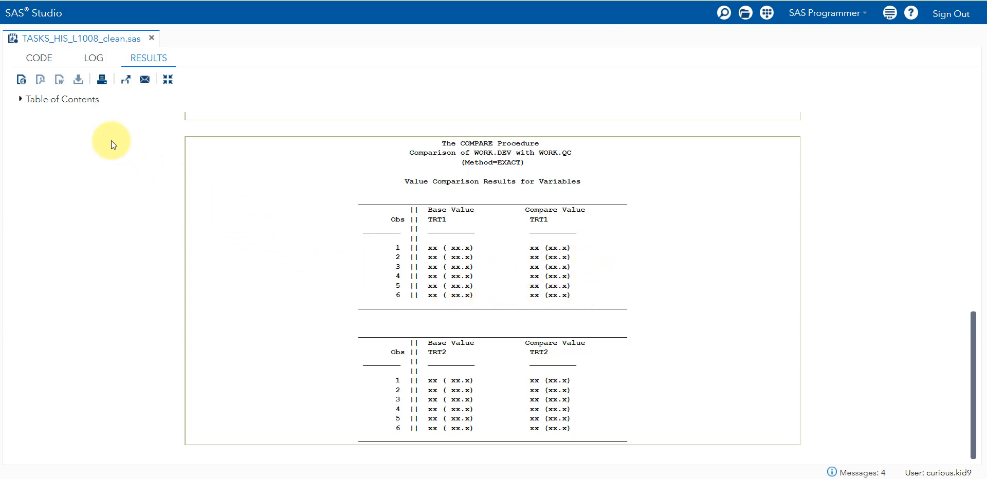
pyautogui.click(38, 57)
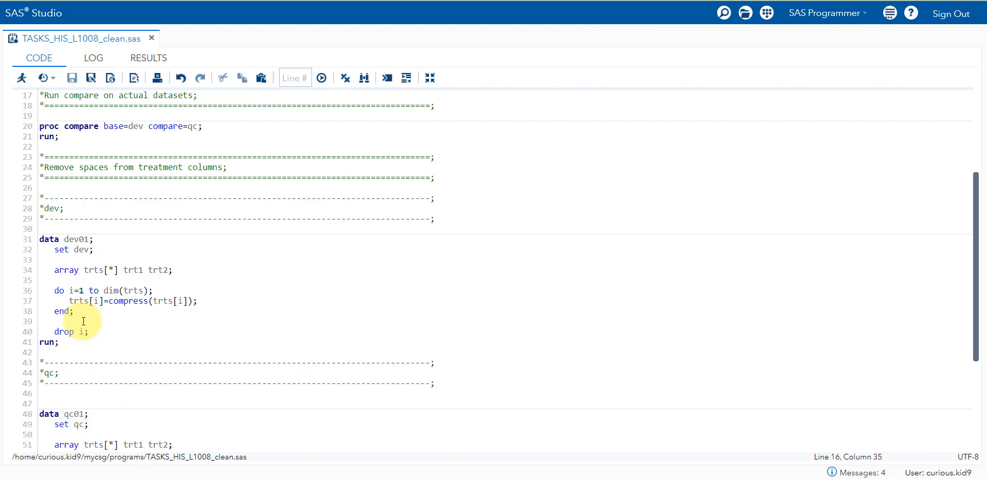
pyautogui.moveTo(165, 227)
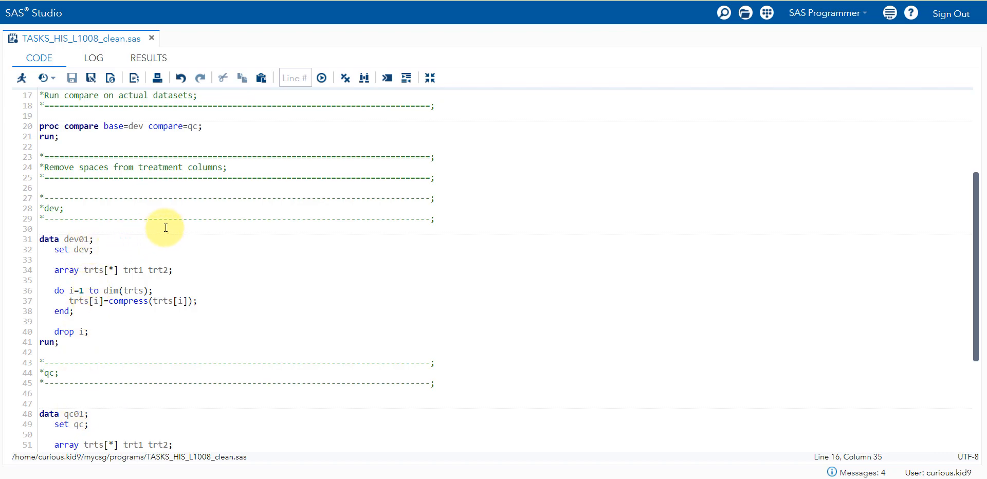
pyautogui.moveTo(229, 268)
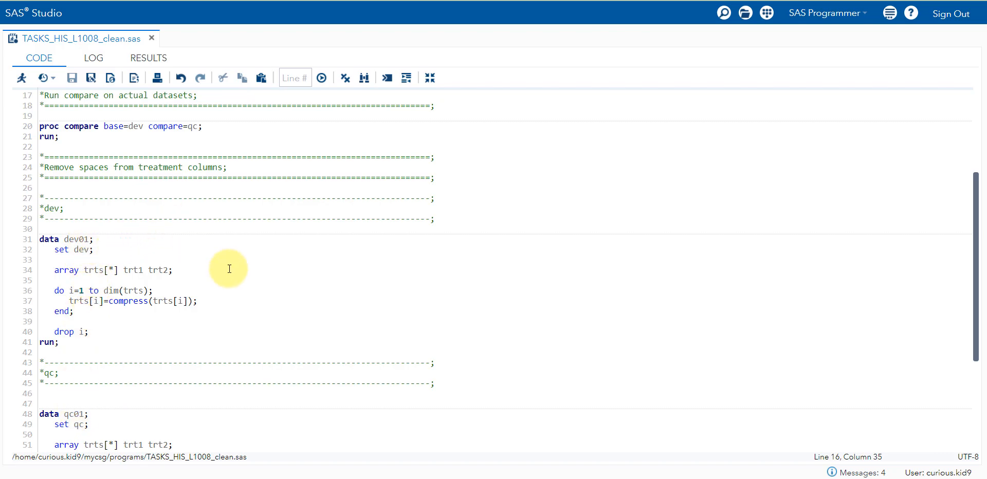
pyautogui.click(47, 280)
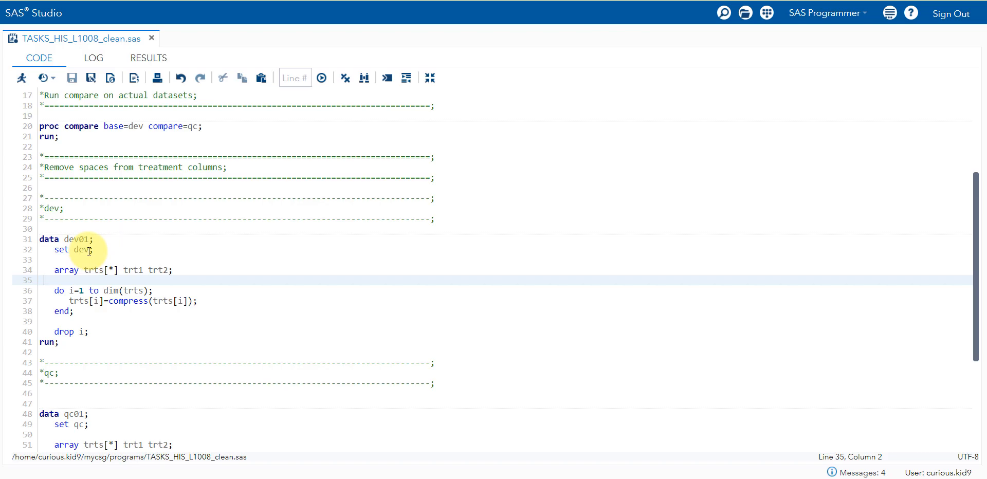
pyautogui.moveTo(120, 278)
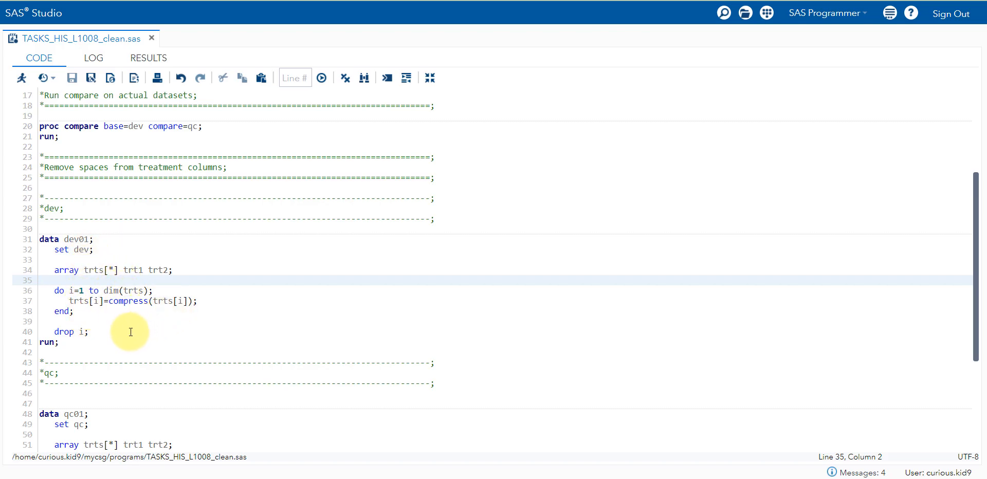
pyautogui.moveTo(110, 269)
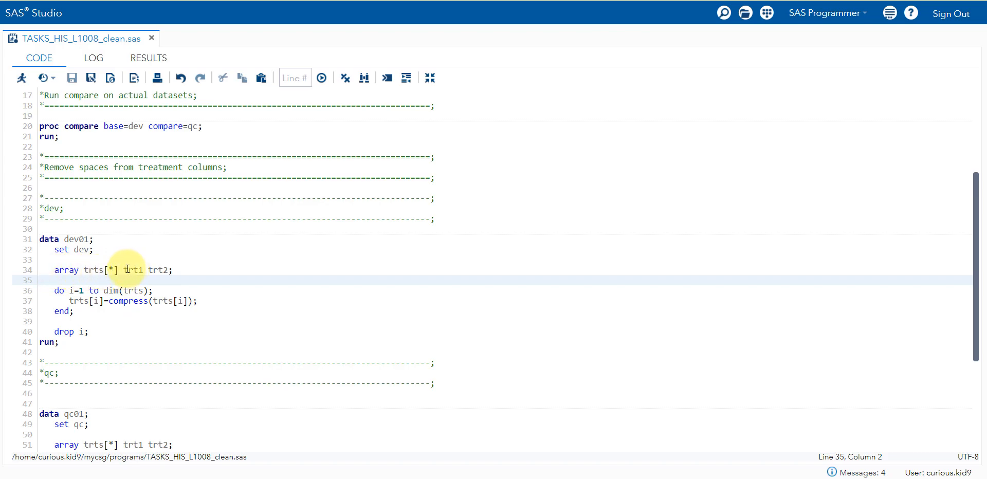
pyautogui.moveTo(146, 270)
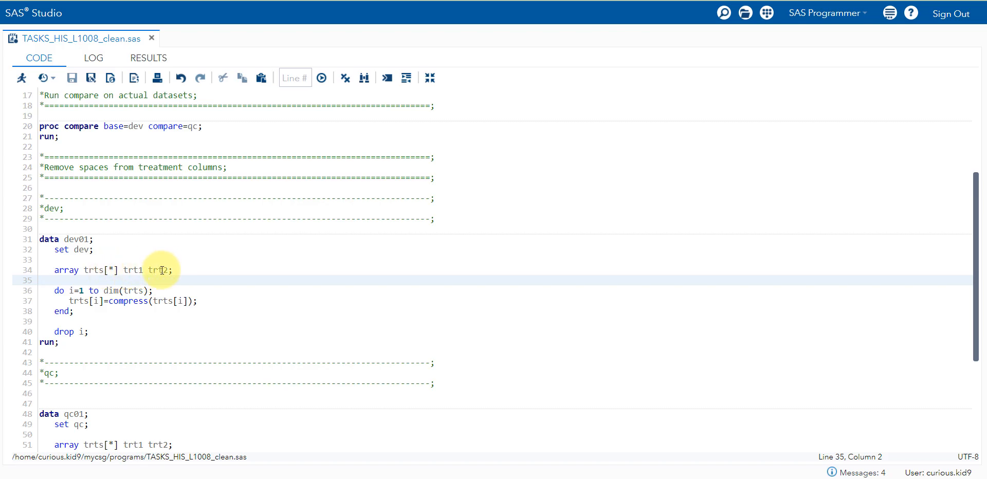
pyautogui.moveTo(80, 290)
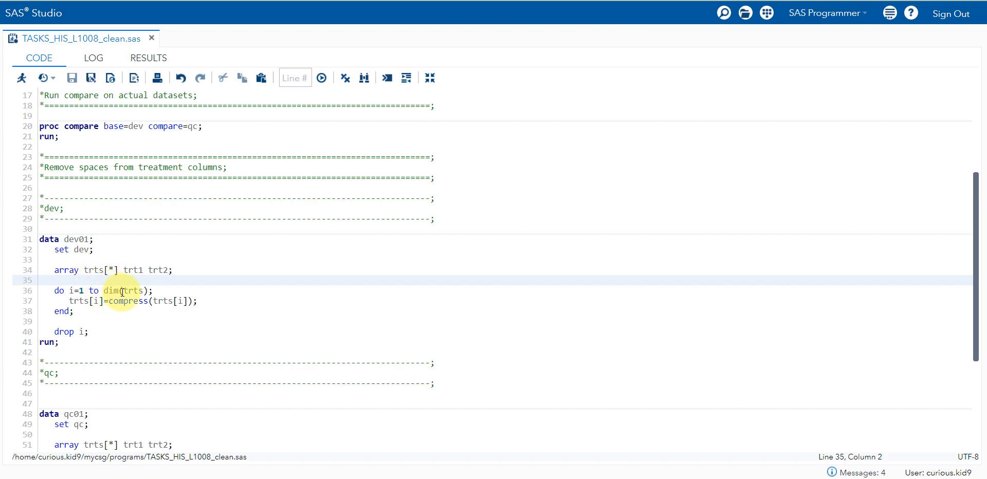
pyautogui.moveTo(112, 270)
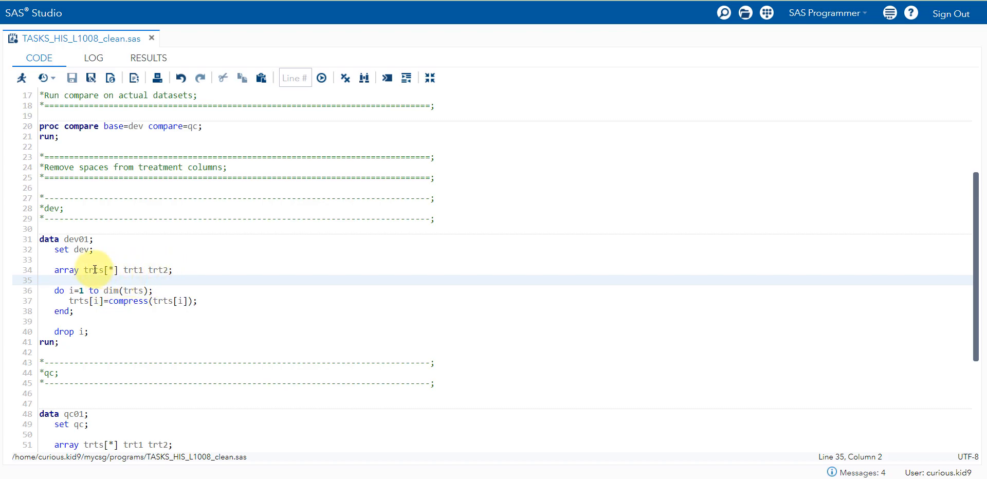
pyautogui.click(43, 280)
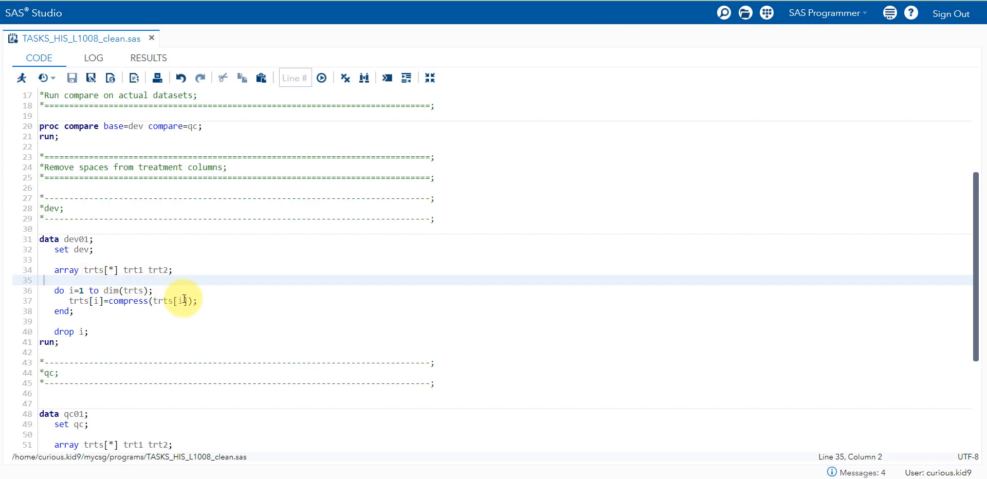
pyautogui.click(142, 290)
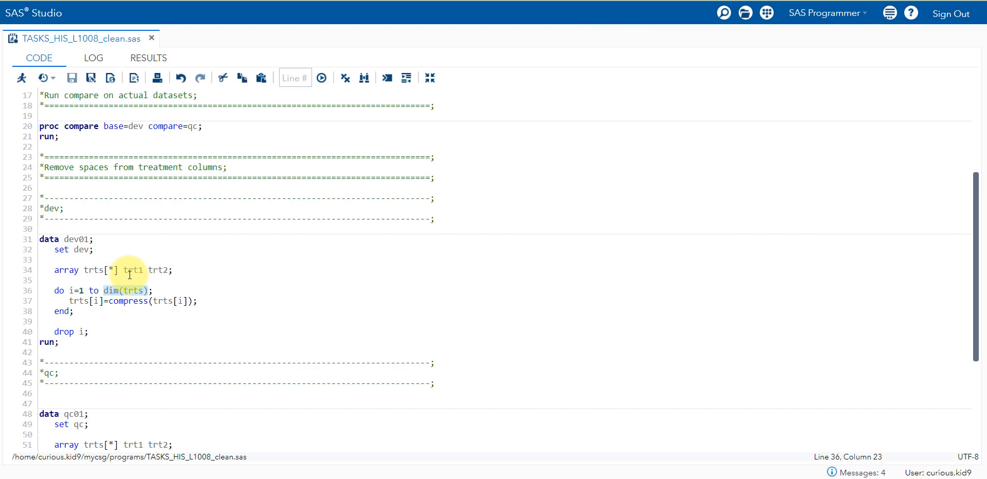
pyautogui.moveTo(158, 269)
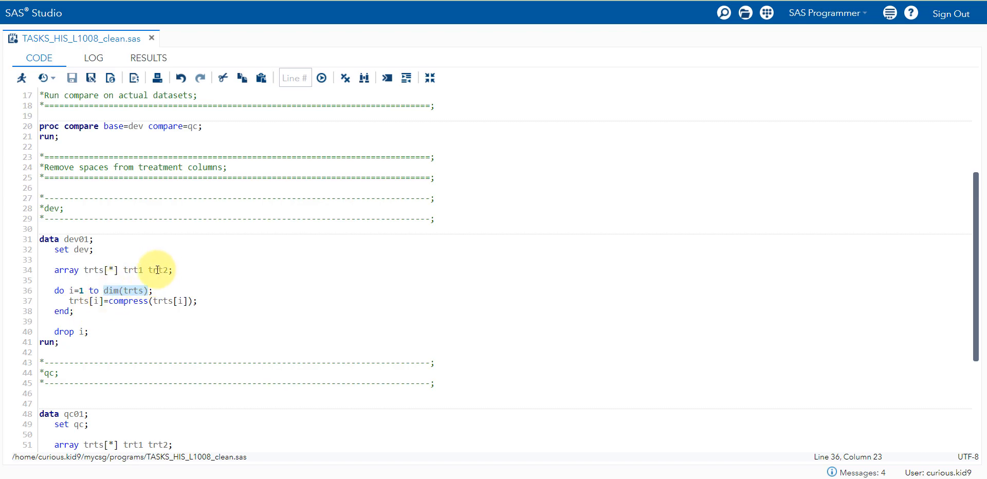
pyautogui.click(132, 322)
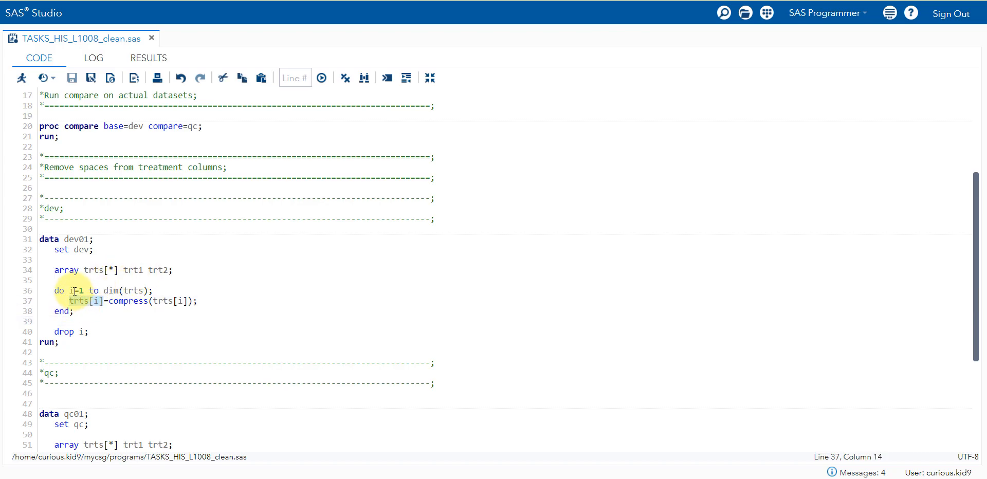
pyautogui.moveTo(129, 306)
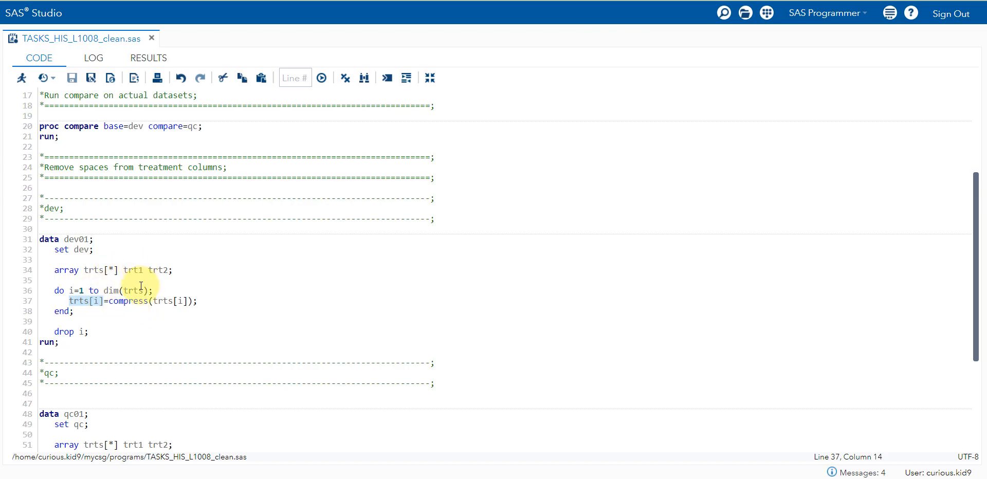
pyautogui.moveTo(139, 274)
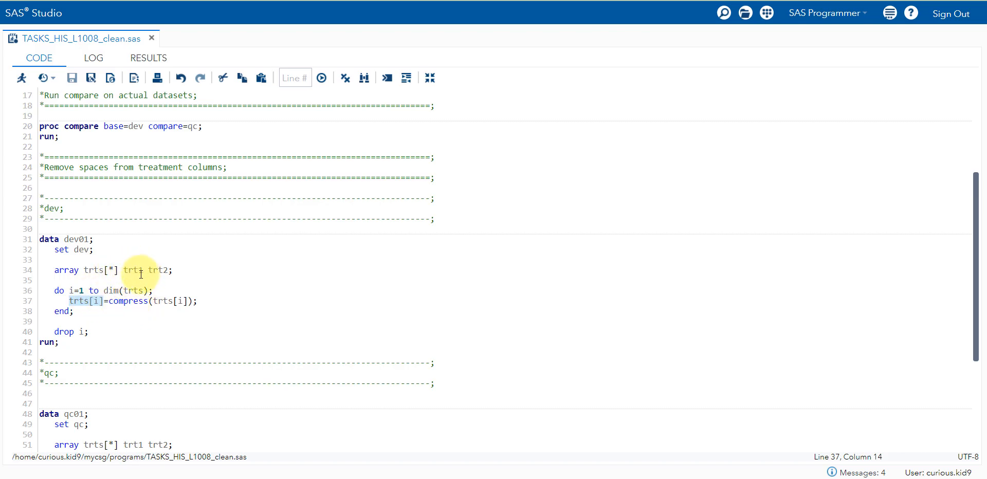
pyautogui.moveTo(120, 313)
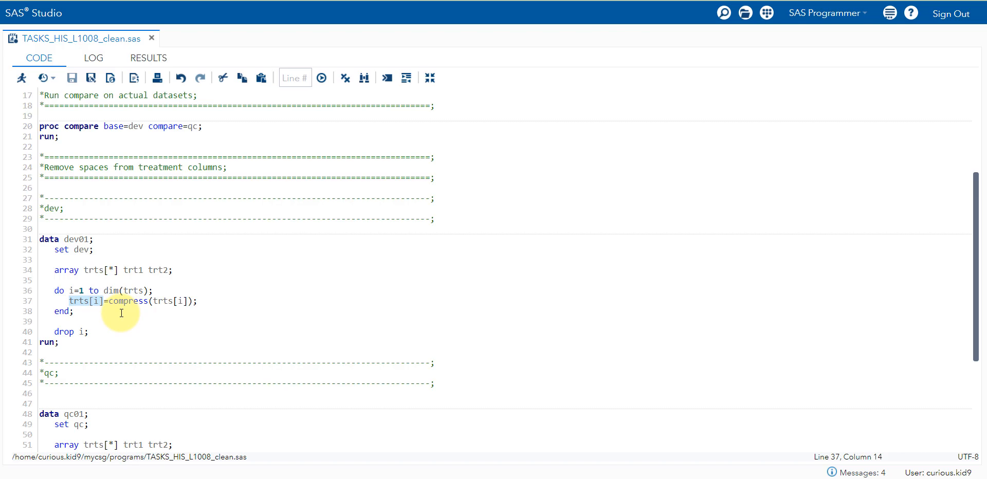
pyautogui.moveTo(133, 311)
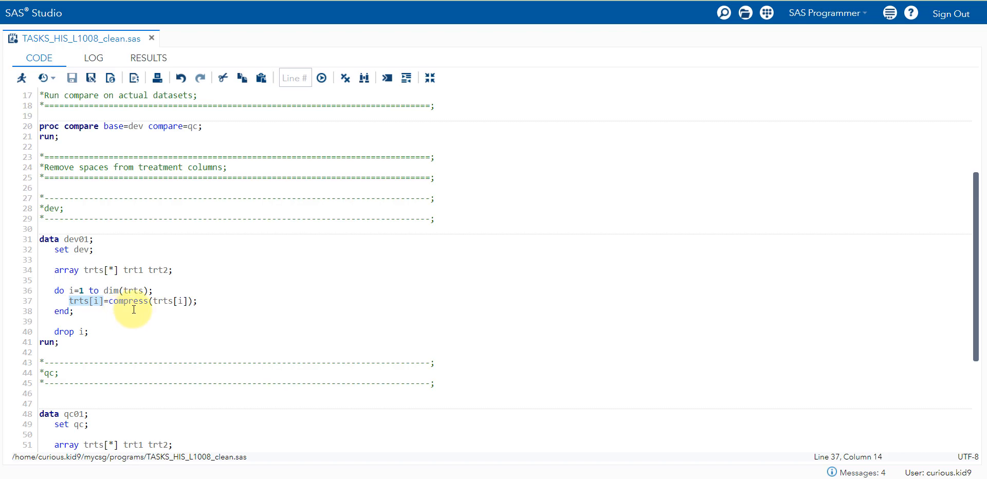
pyautogui.moveTo(141, 308)
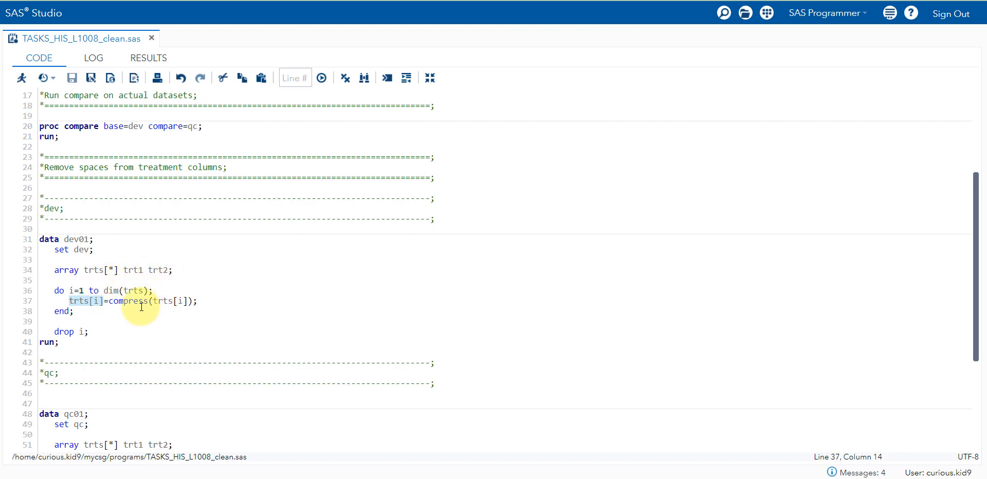
pyautogui.click(96, 300)
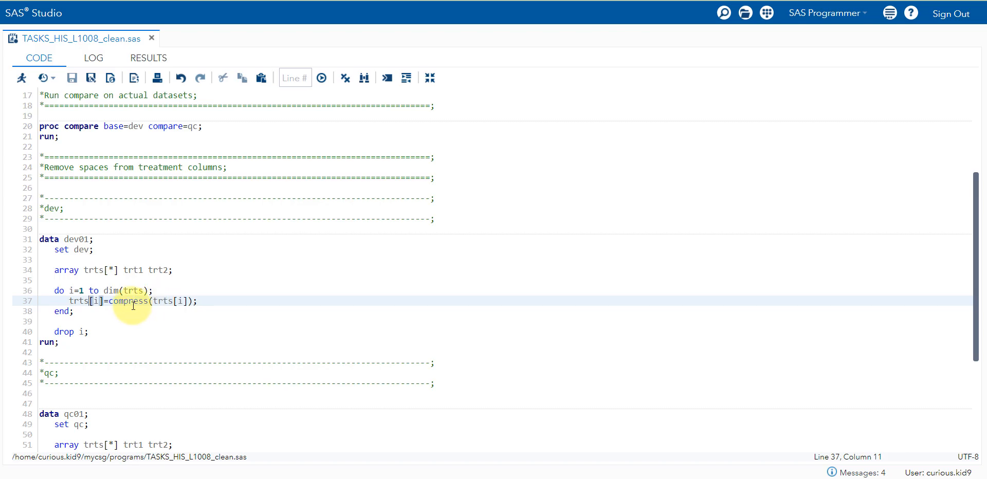
pyautogui.moveTo(134, 310)
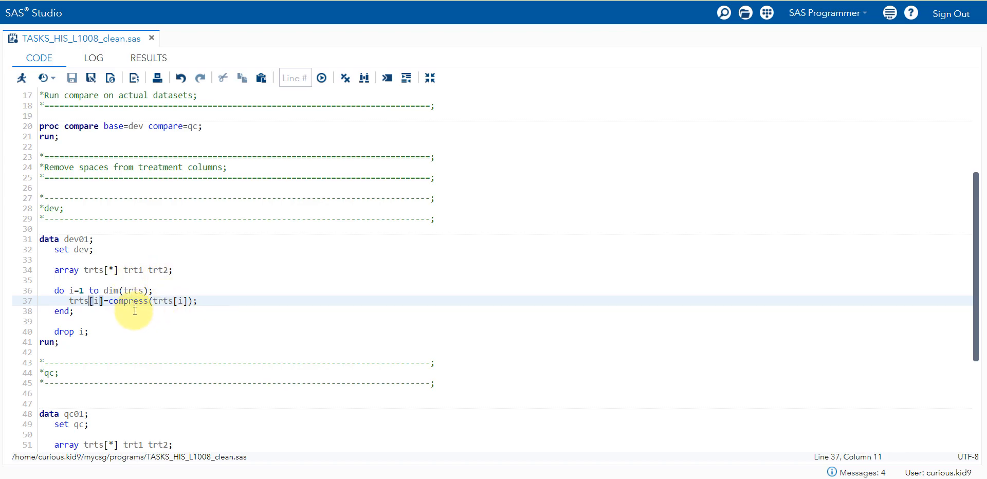
pyautogui.scroll(-3)
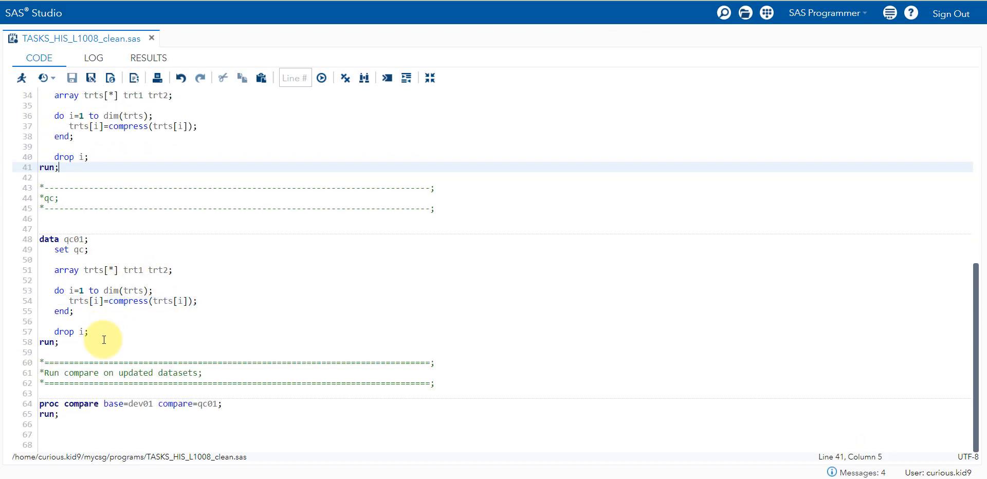
pyautogui.moveTo(120, 277)
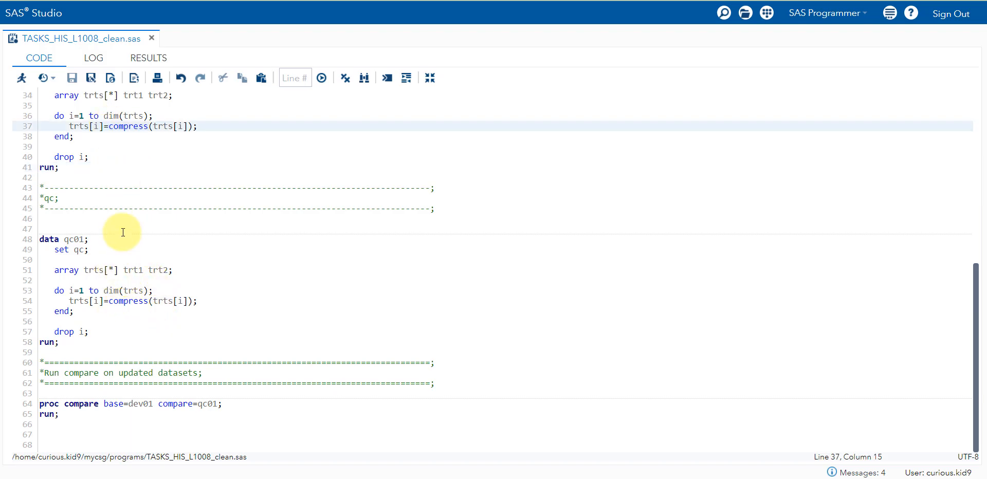
pyautogui.moveTo(110, 321)
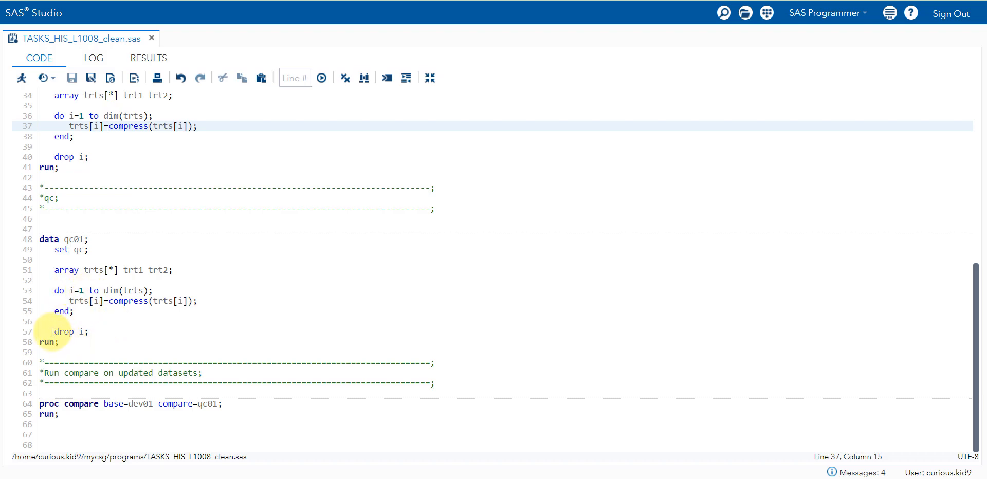
pyautogui.click(87, 331)
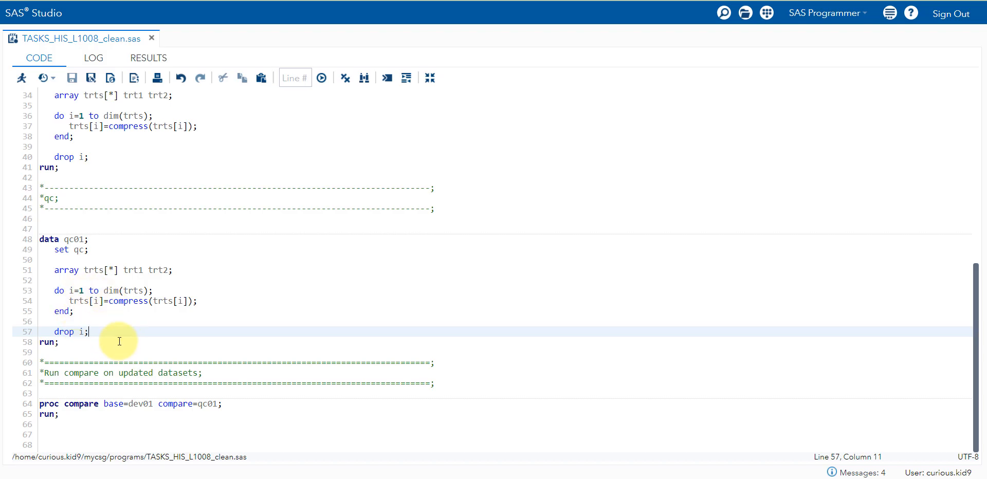
pyautogui.scroll(3)
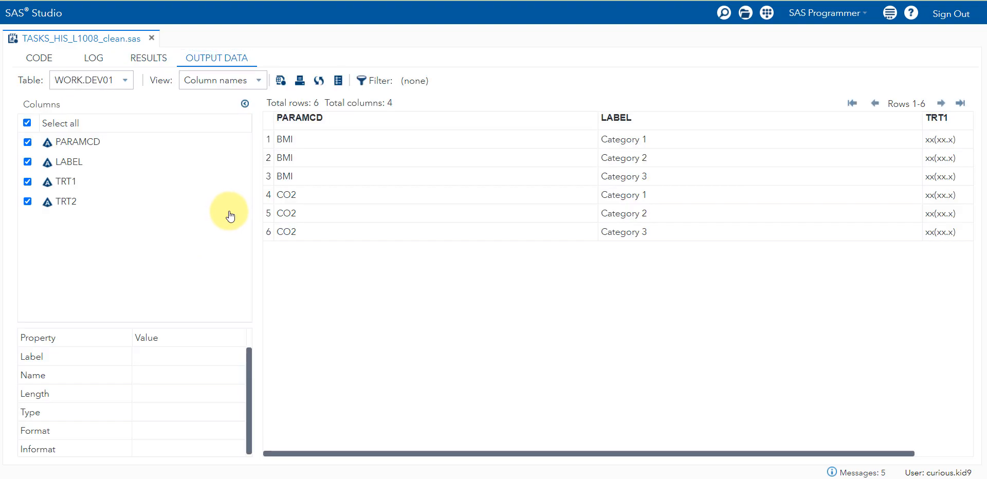
pyautogui.moveTo(151, 100)
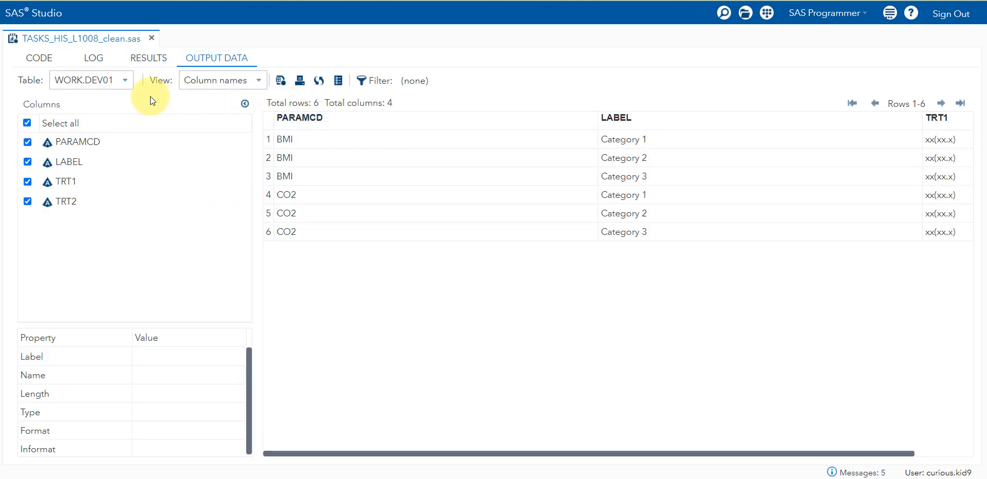
pyautogui.moveTo(433, 111)
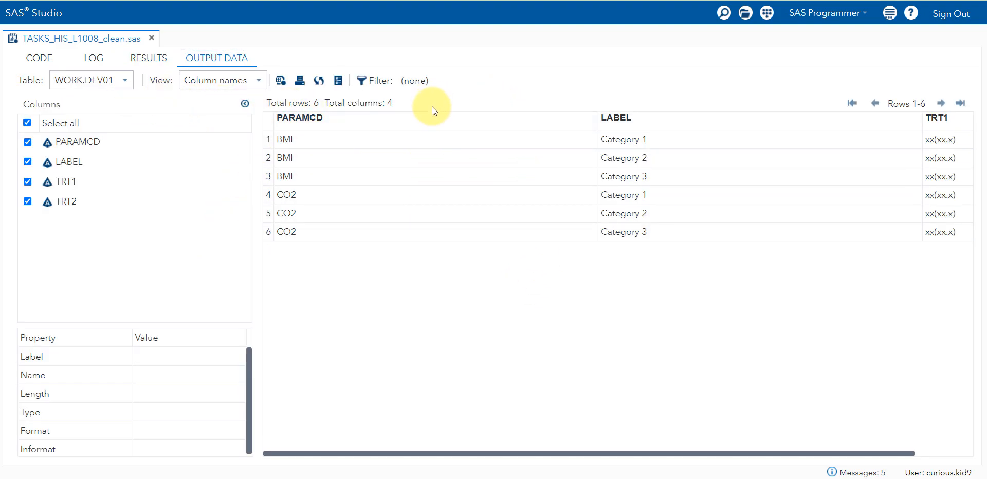
# - Size WORK.DEV01 grid columns to content, showing compressed TRT1 and TRT2 as xx(xx.x)
pyautogui.rightClick(304, 118)
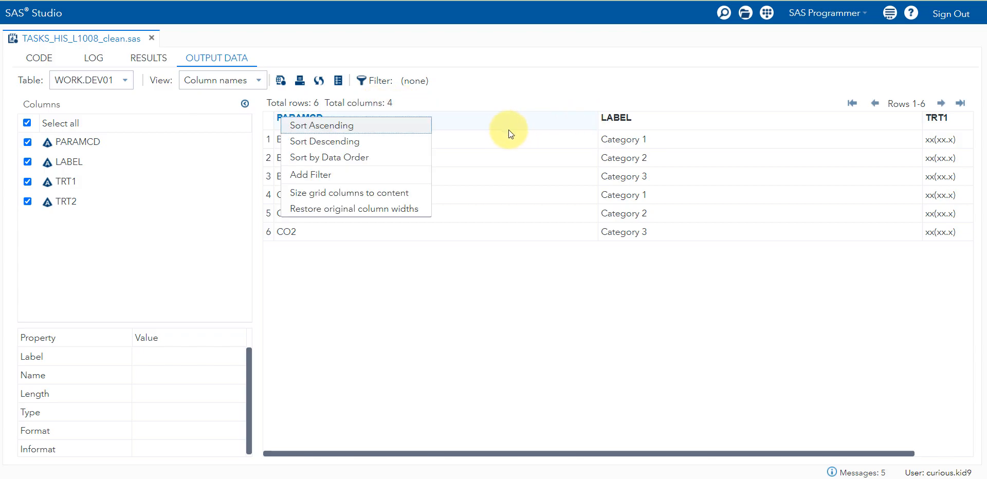
pyautogui.moveTo(353, 192)
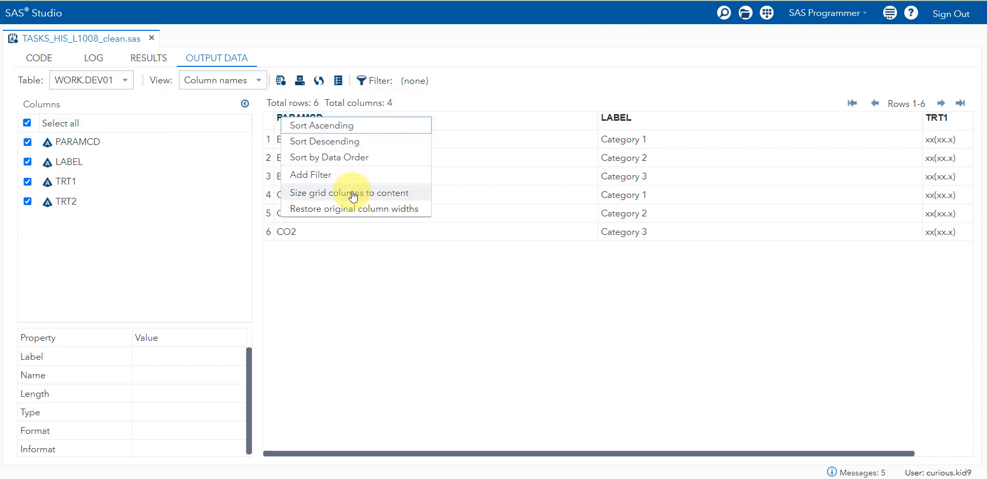
pyautogui.click(349, 192)
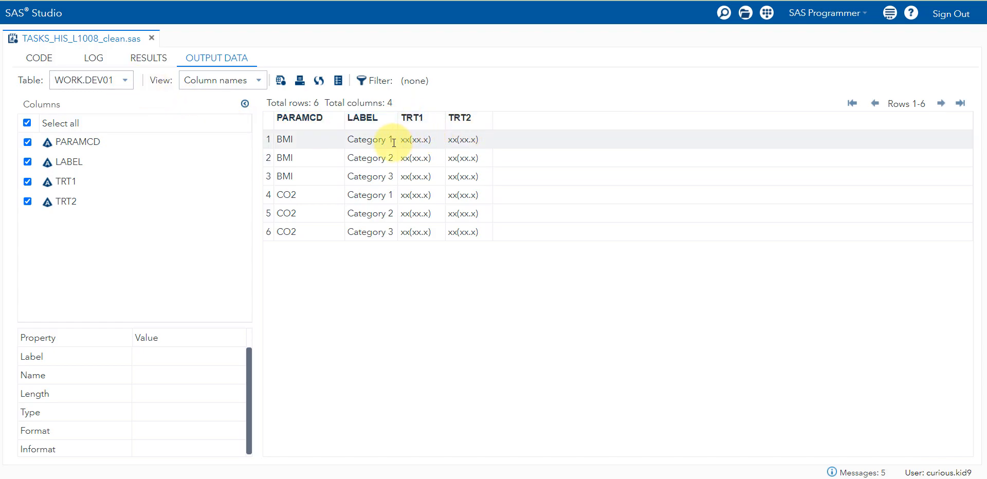
pyautogui.moveTo(425, 139)
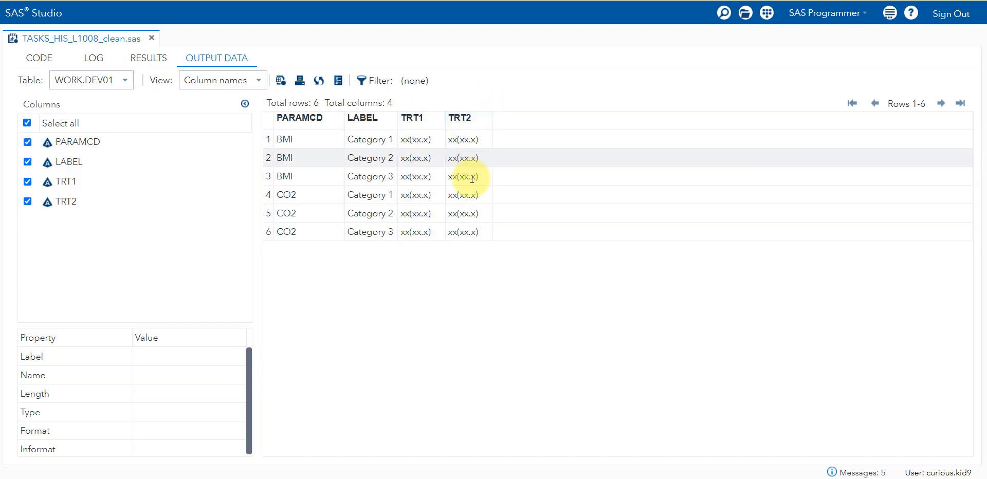
pyautogui.click(124, 80)
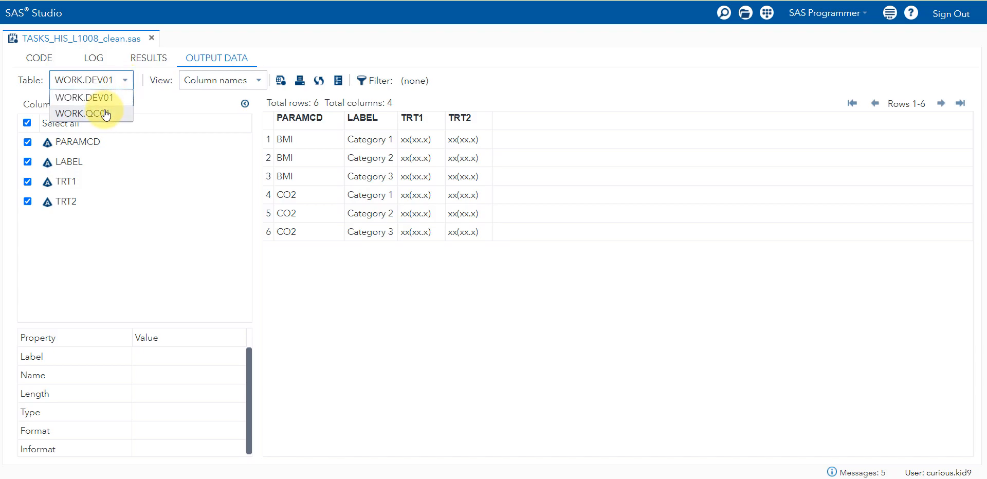
# - Switch to WORK.QC01 and size its columns to content to show compressed TRT values
pyautogui.click(84, 113)
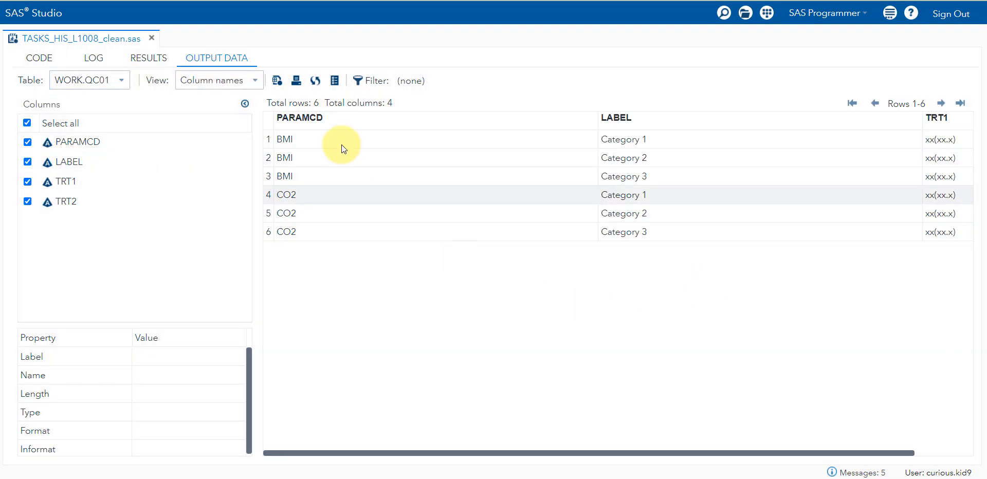
pyautogui.rightClick(305, 118)
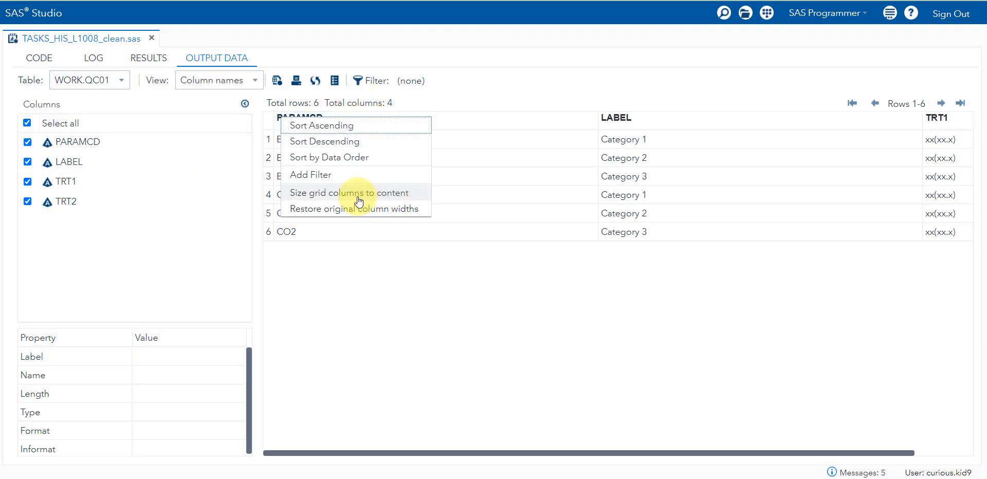
pyautogui.click(350, 193)
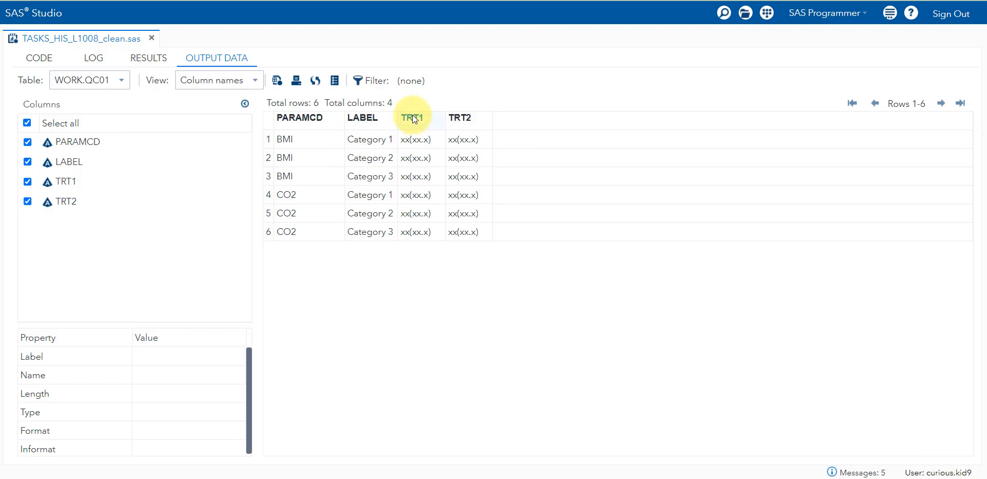
pyautogui.moveTo(218, 190)
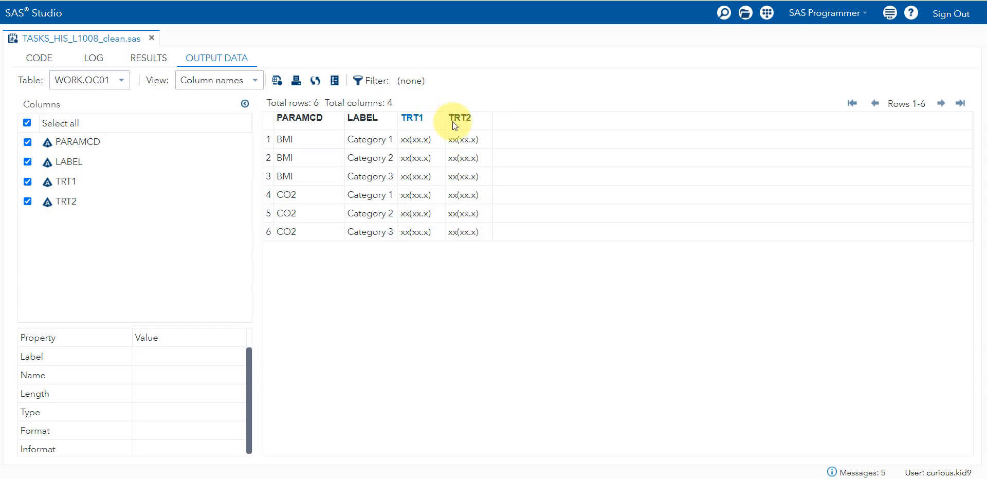
pyautogui.moveTo(438, 263)
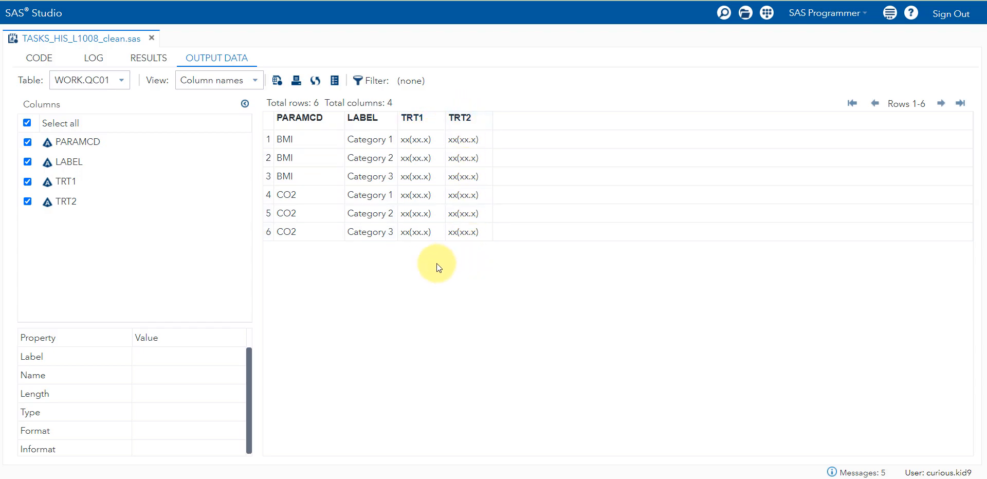
pyautogui.click(39, 58)
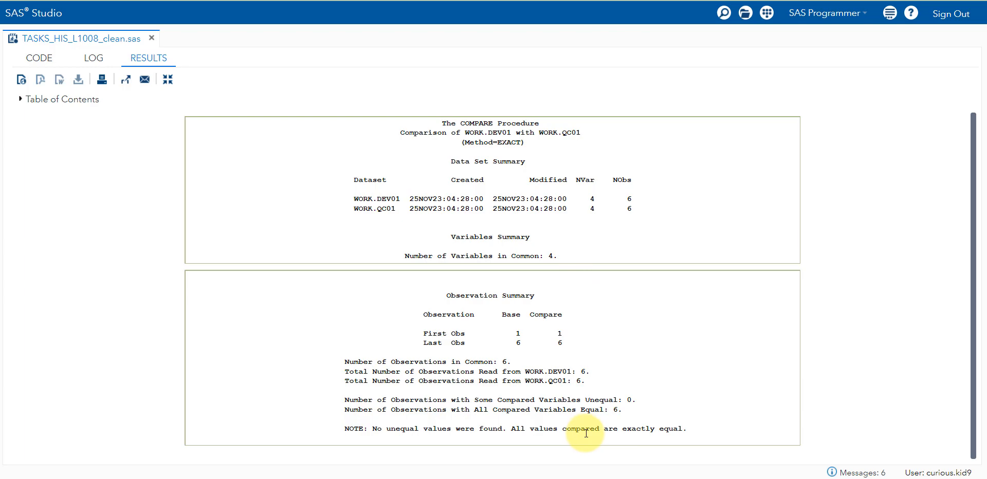
pyautogui.moveTo(411, 344)
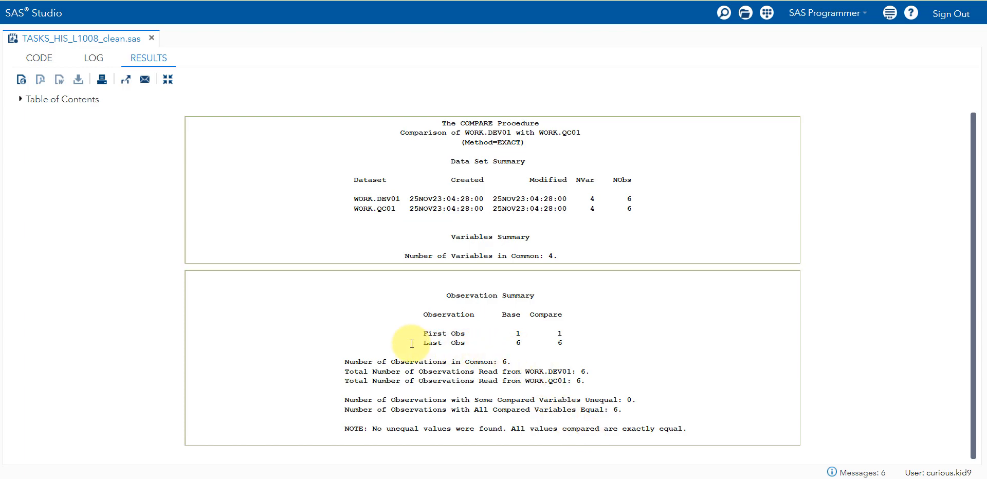
pyautogui.moveTo(320, 356)
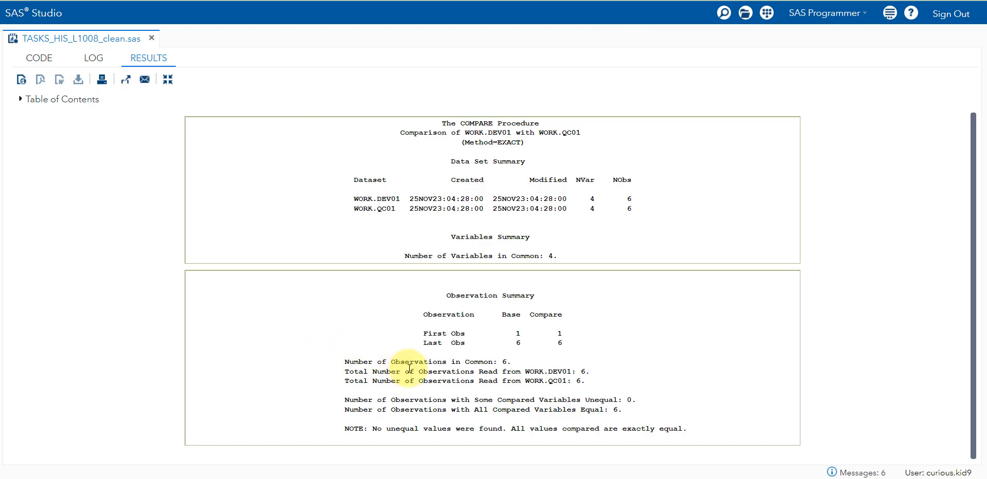
pyautogui.moveTo(268, 284)
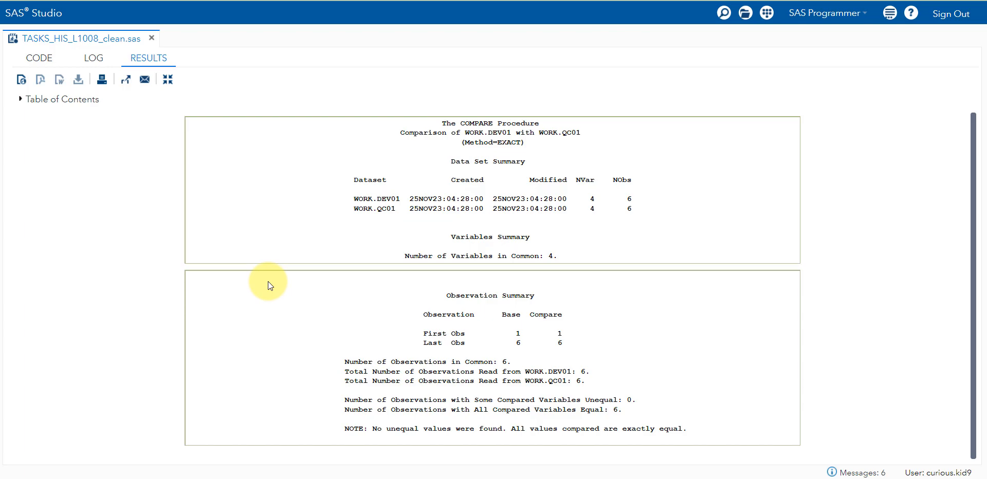
pyautogui.moveTo(39, 57)
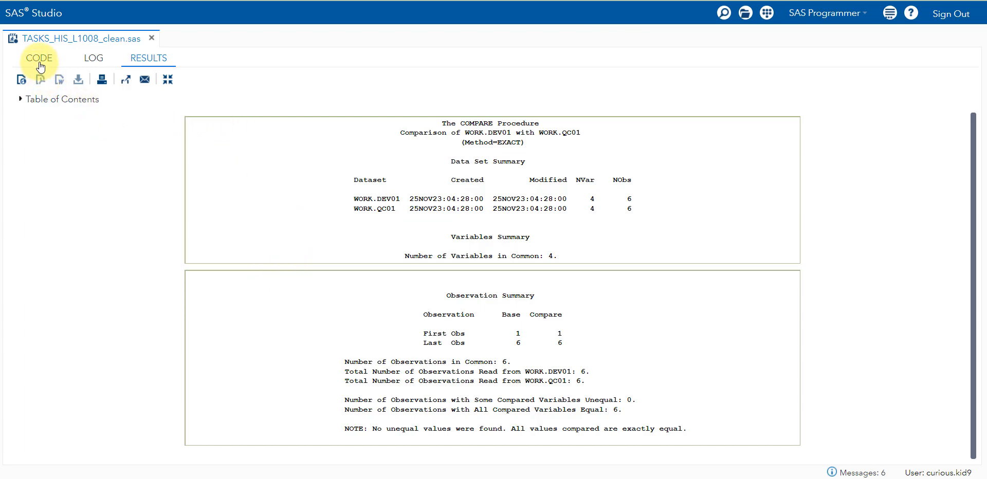
# - Review the dev01/qc01 compress steps and PROC COMPARE code, placing the cursor after dev01's drop i
pyautogui.click(39, 57)
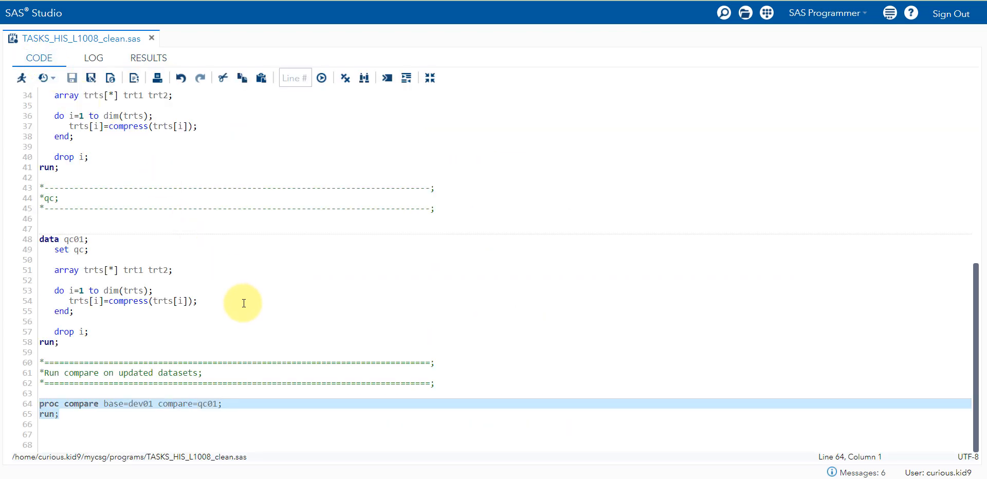
pyautogui.moveTo(163, 177)
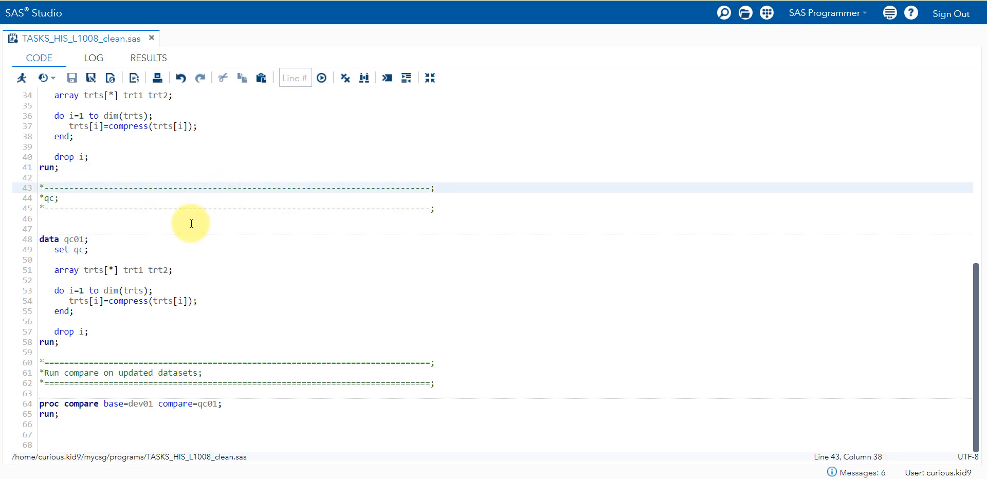
pyautogui.scroll(3)
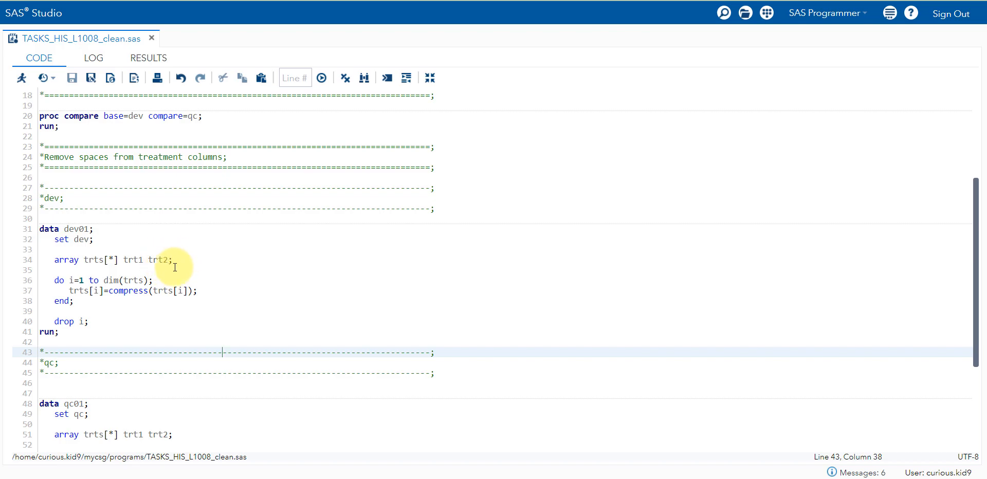
pyautogui.moveTo(174, 261)
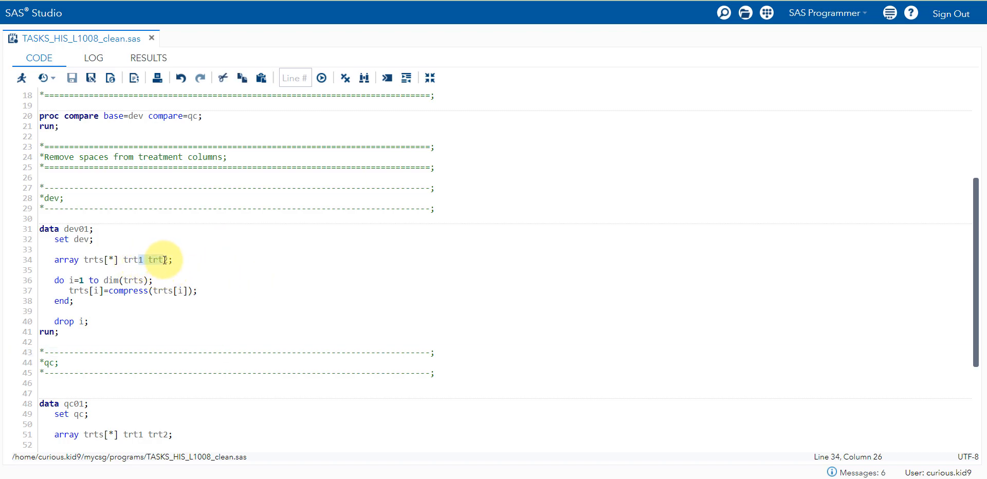
pyautogui.scroll(-3)
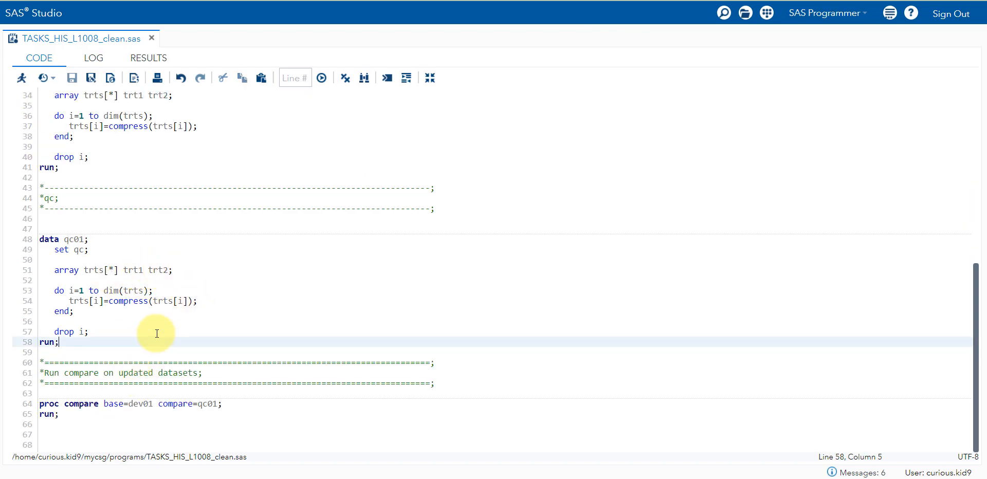
pyautogui.moveTo(193, 247)
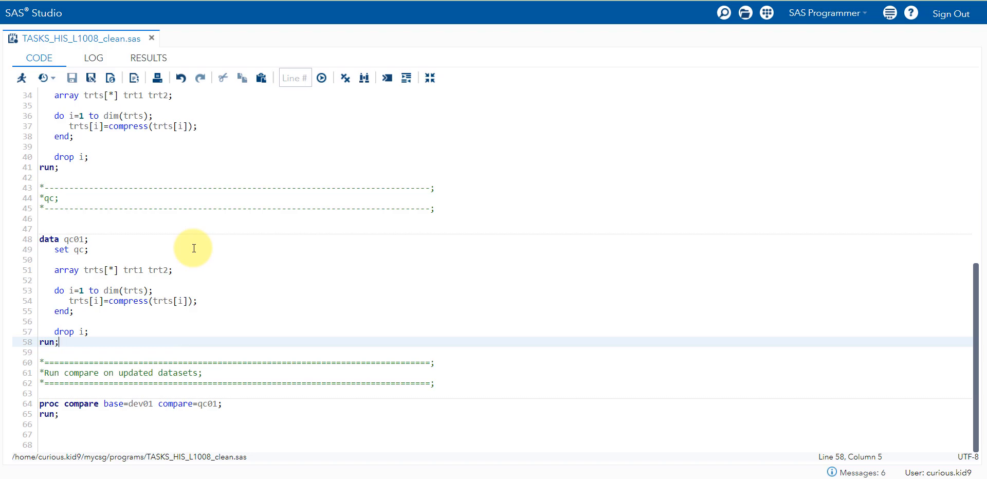
pyautogui.scroll(3)
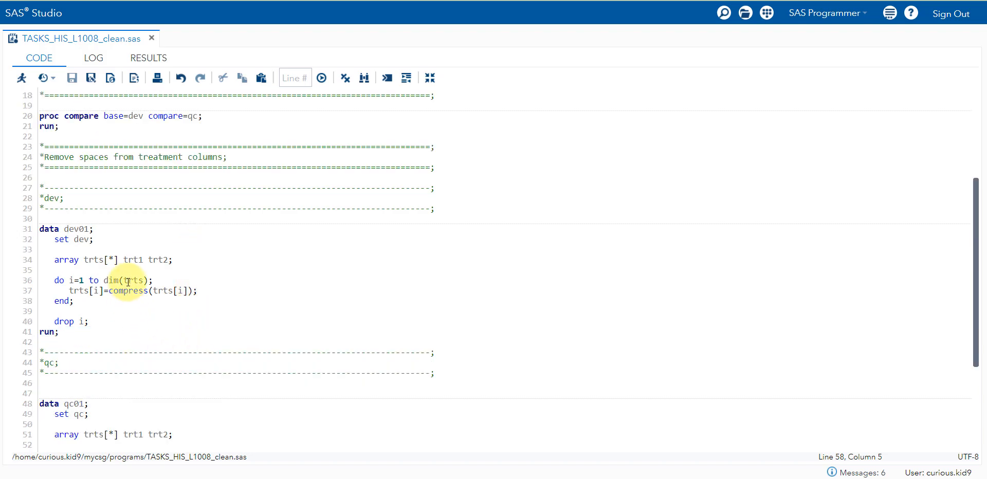
pyautogui.moveTo(110, 321)
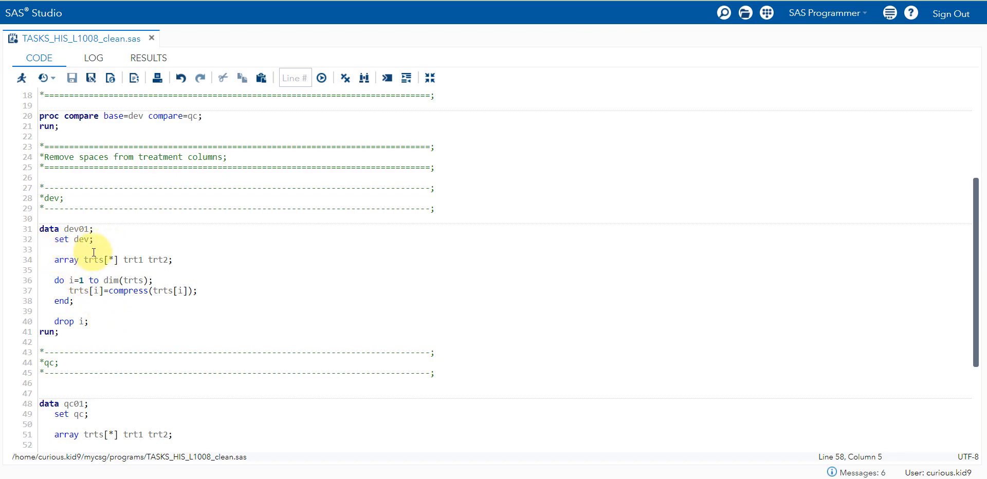
pyautogui.moveTo(203, 250)
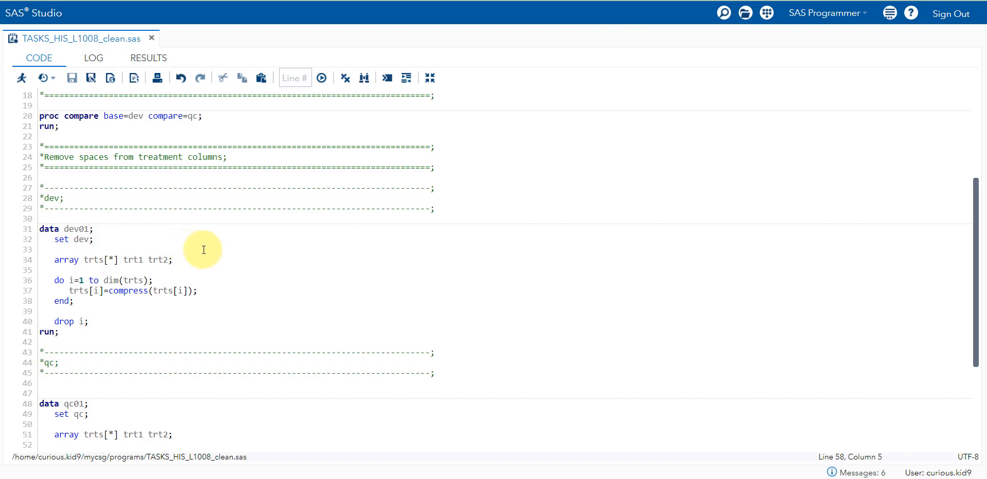
pyautogui.moveTo(105, 255)
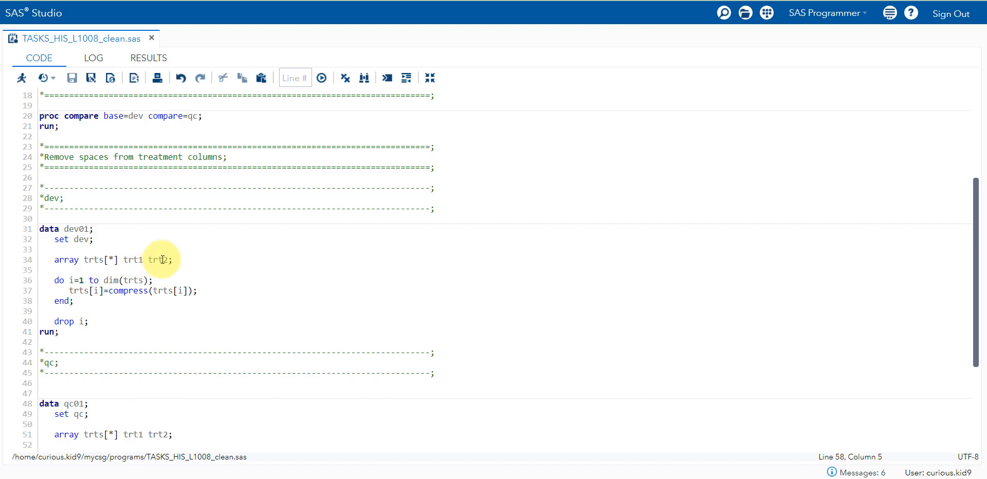
pyautogui.moveTo(190, 260)
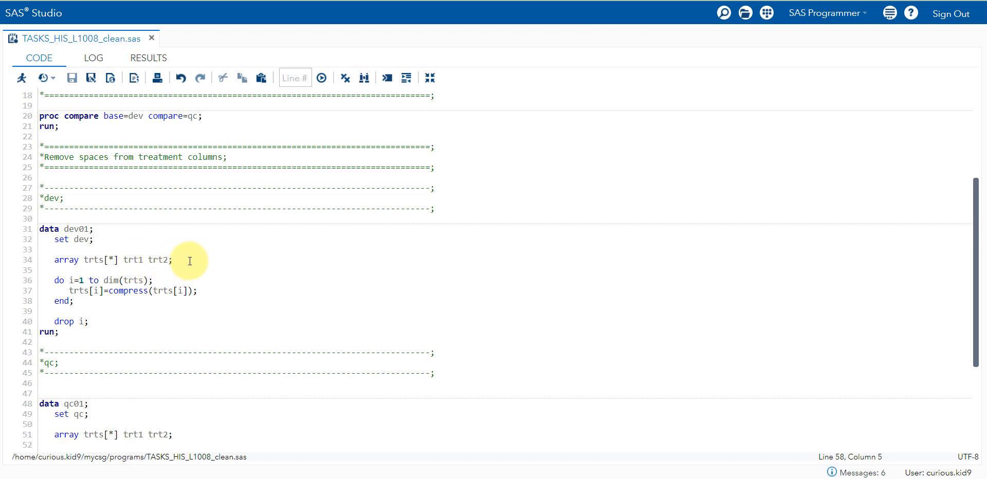
pyautogui.click(167, 321)
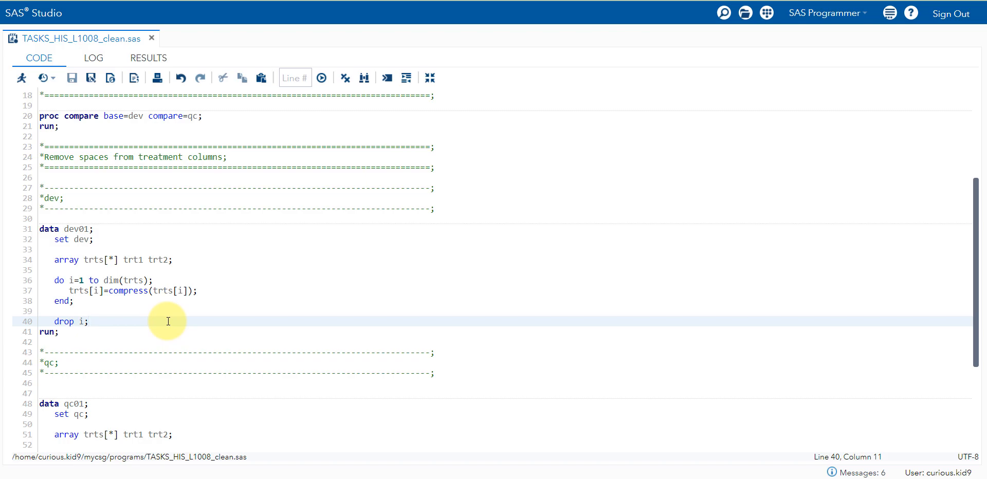
pyautogui.click(89, 321)
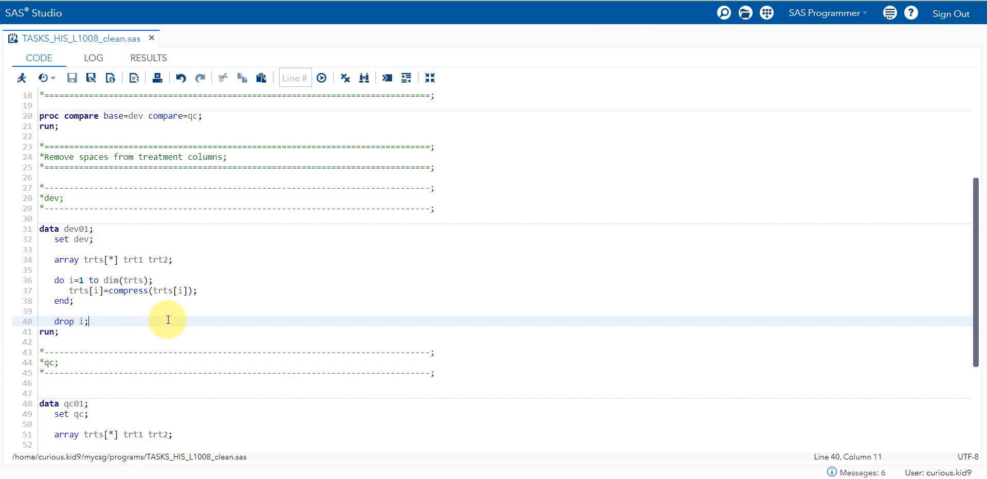